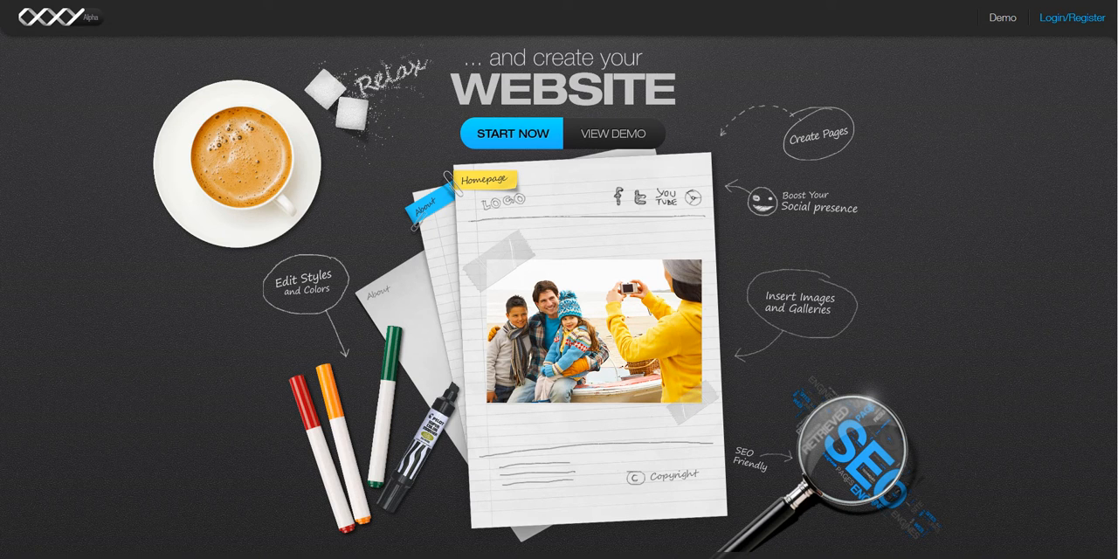
click(1072, 17)
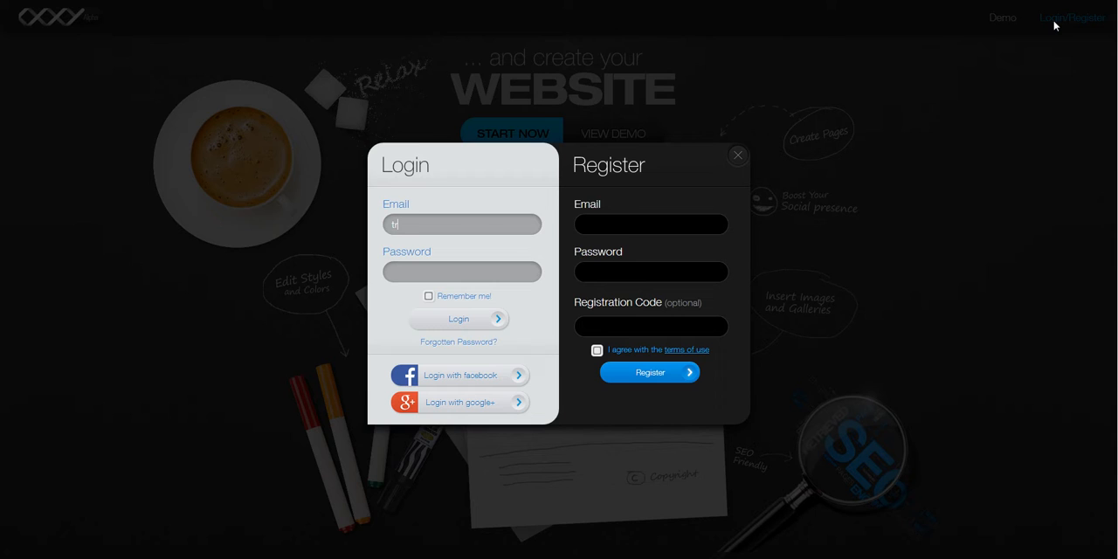
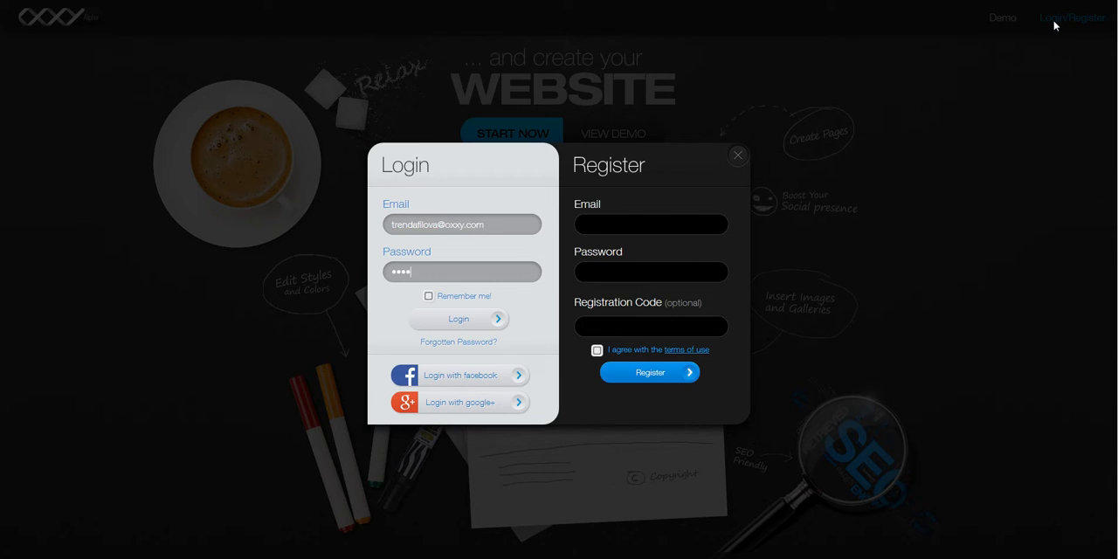
click(457, 319)
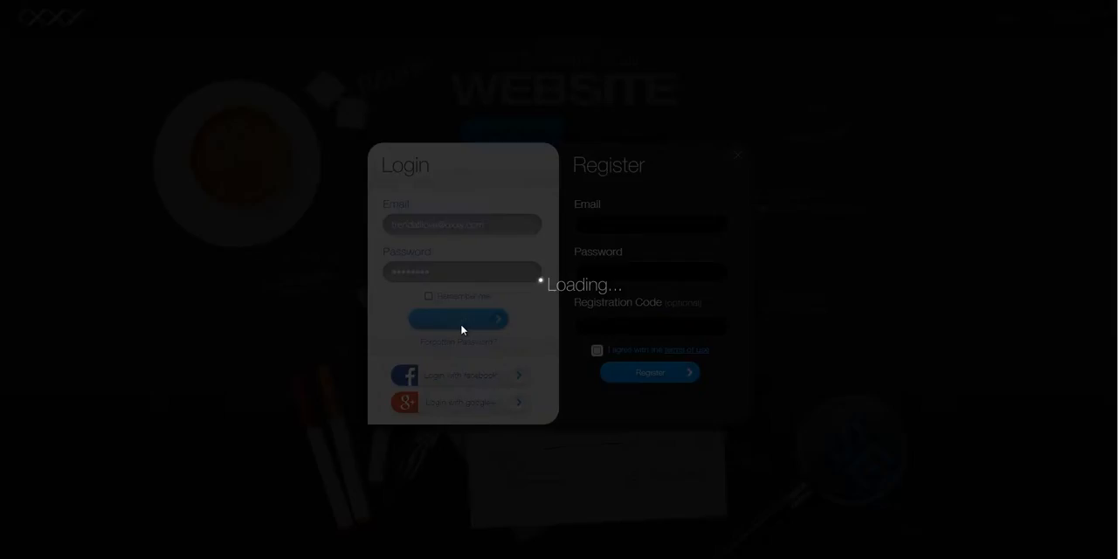
Step: Pick the BlueVibe template so a new site opens in the editor
click(457, 318)
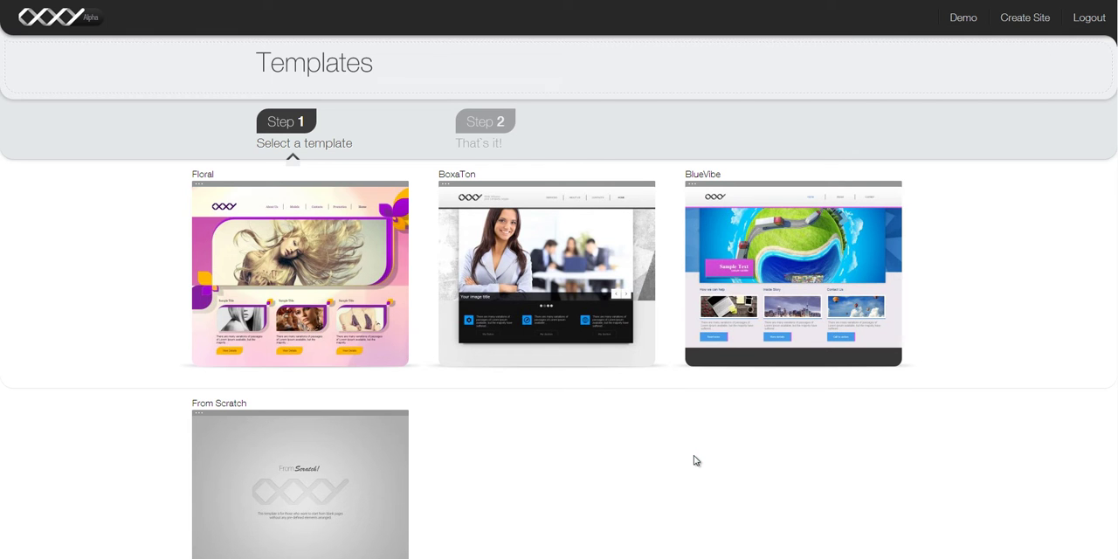
mouse_move(886, 373)
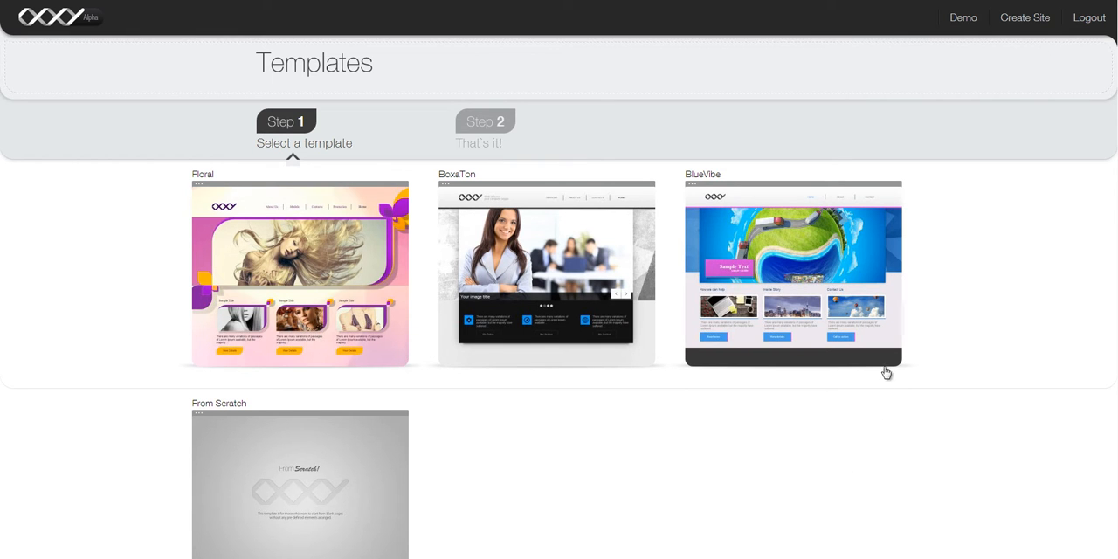
mouse_move(792, 345)
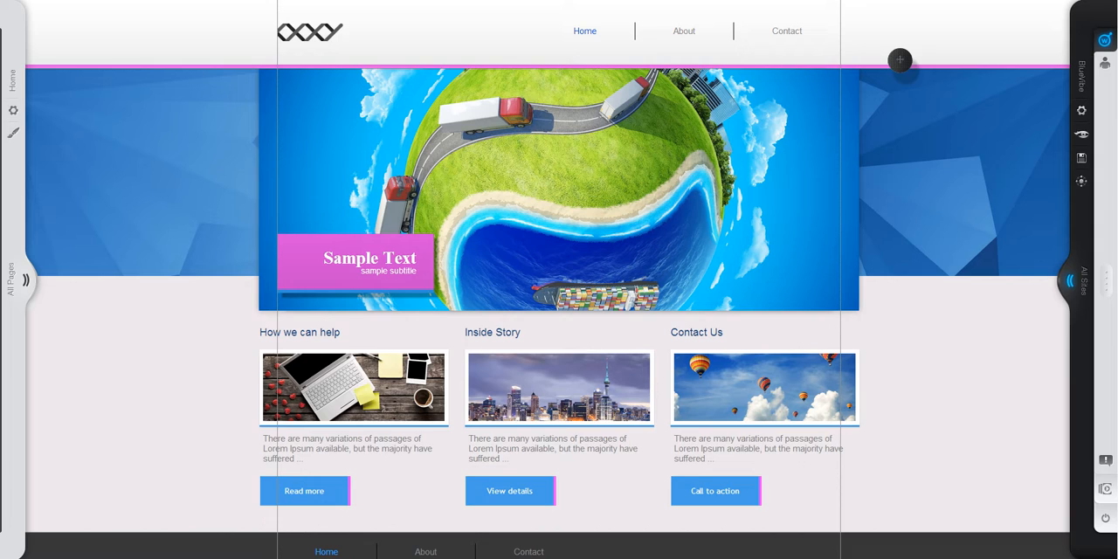
Step: Expand the floating toolbar's + menu to list every addable element type
click(899, 60)
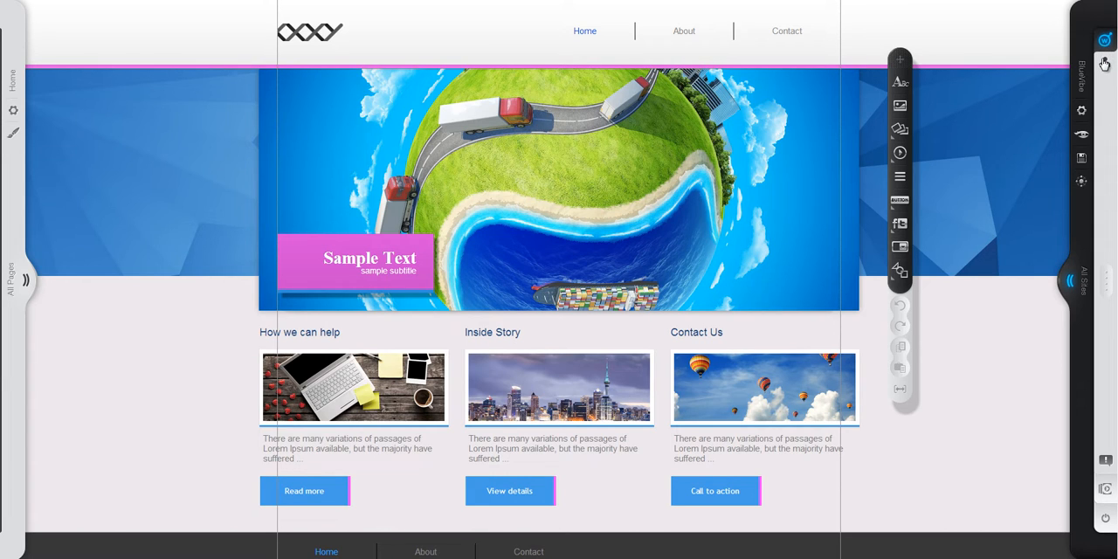
mouse_move(1073, 280)
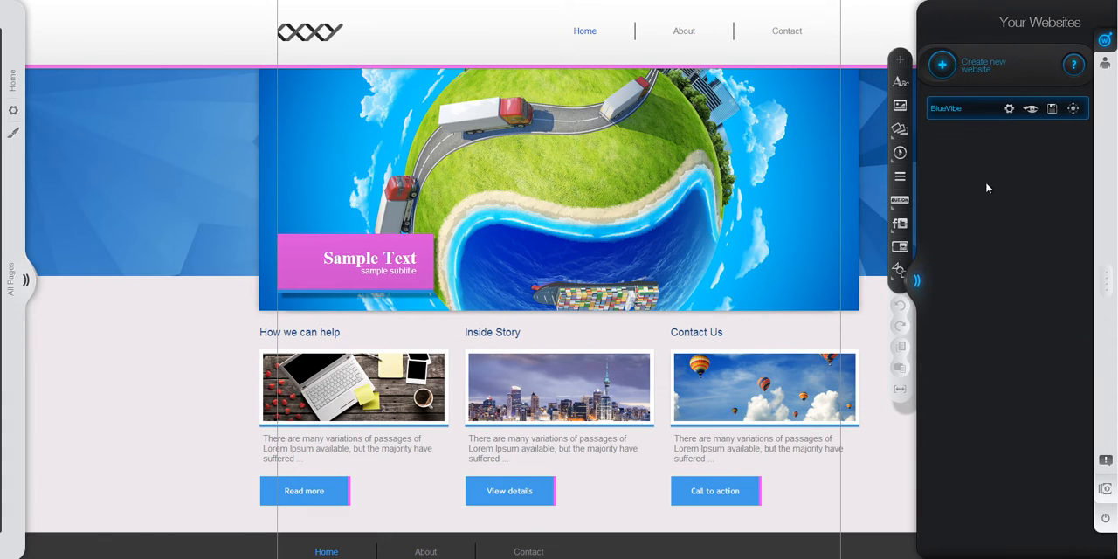
mouse_move(979, 161)
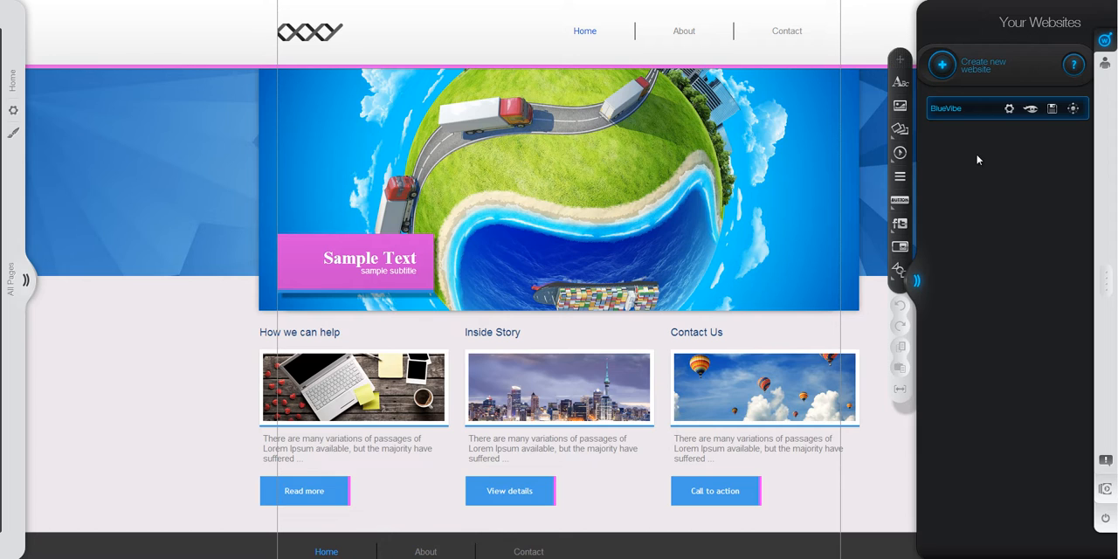
click(1010, 108)
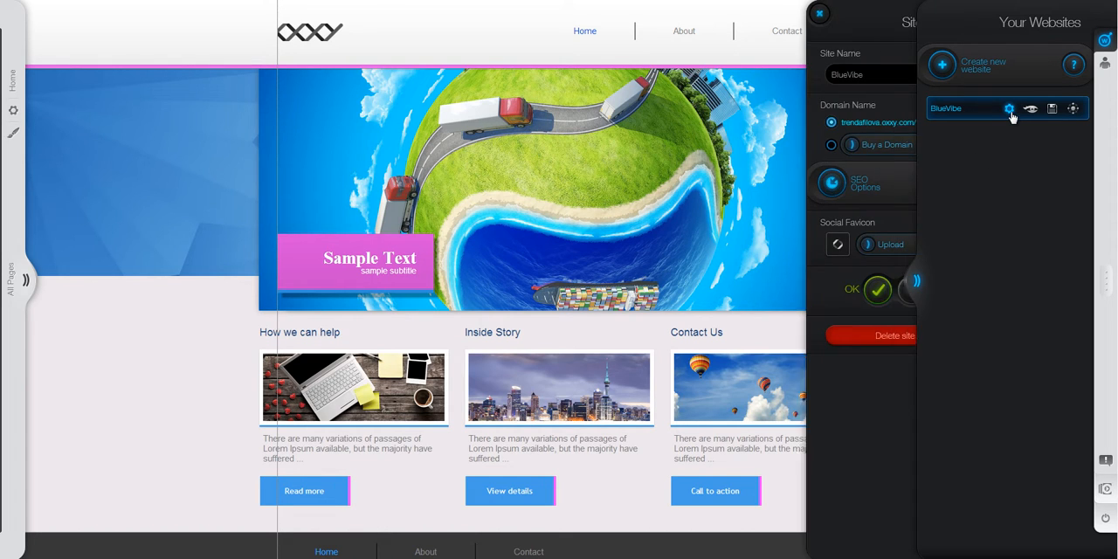
click(1009, 108)
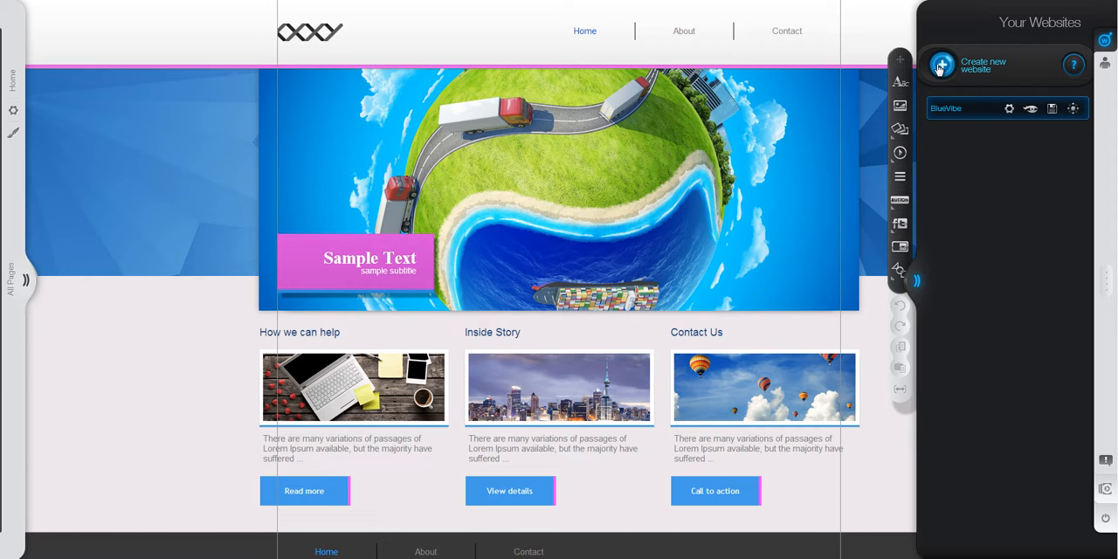
click(941, 65)
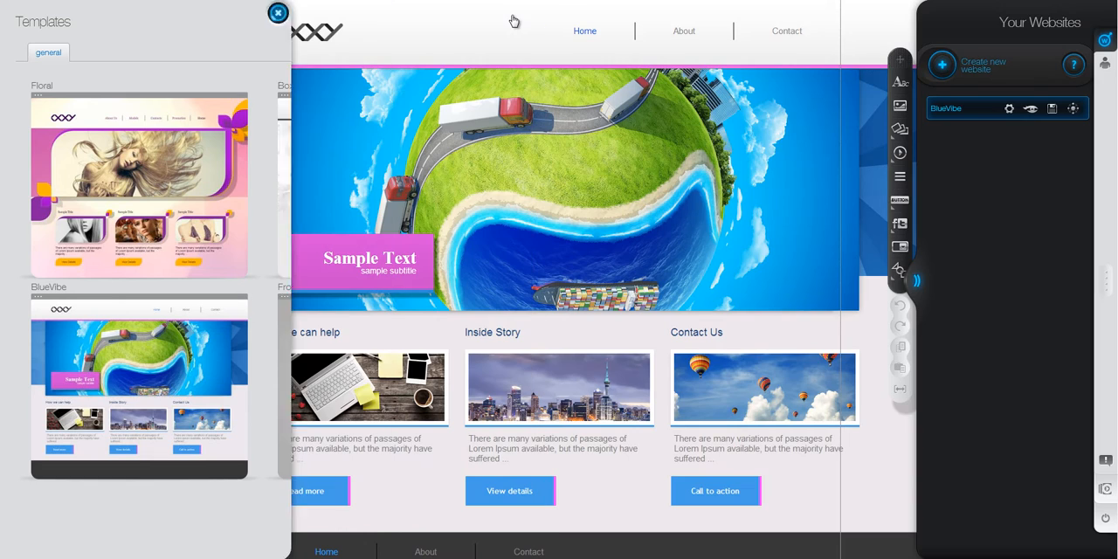
click(278, 12)
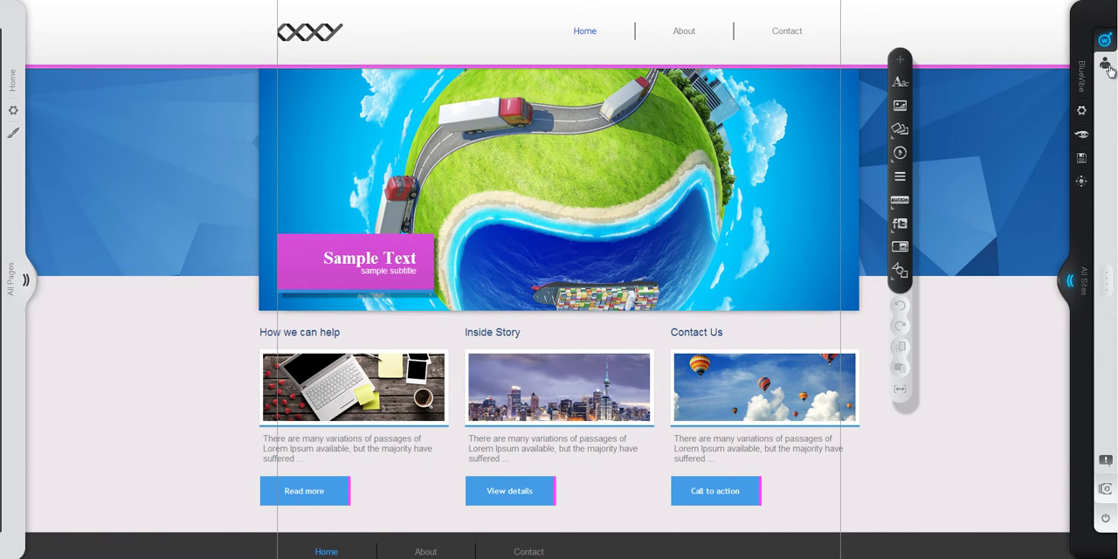
click(1105, 66)
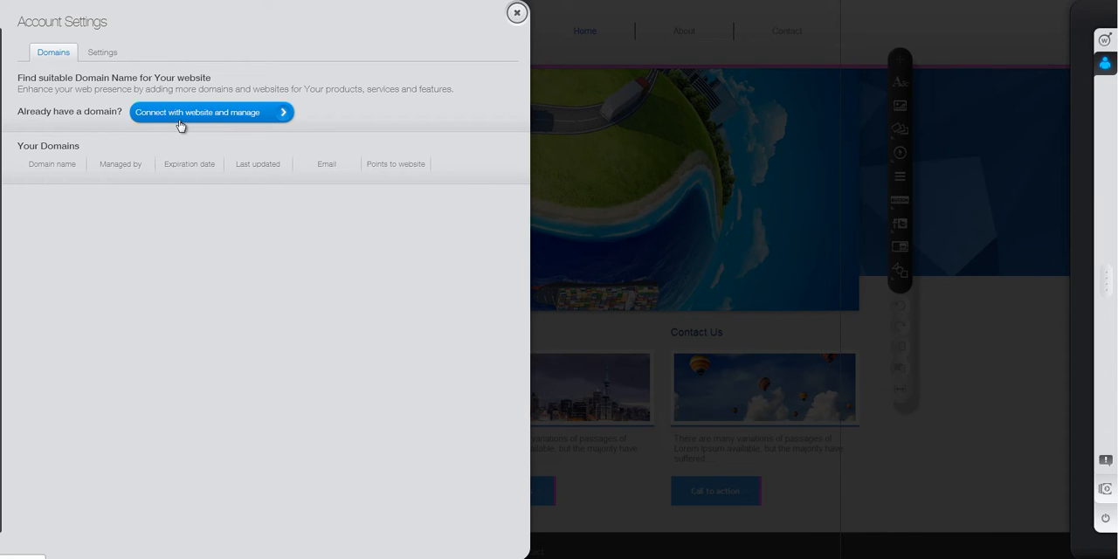
click(210, 112)
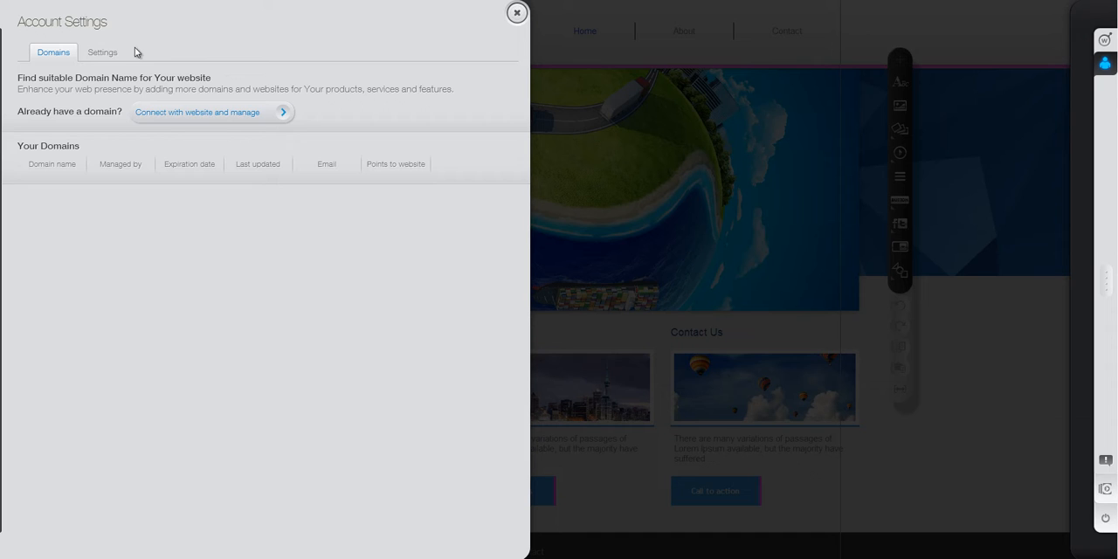
click(103, 52)
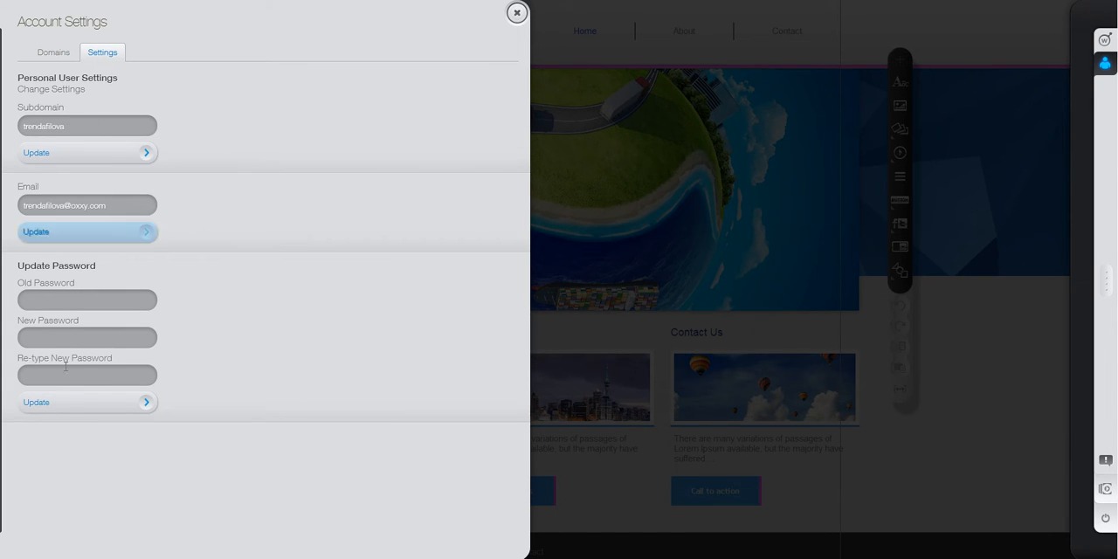
click(517, 14)
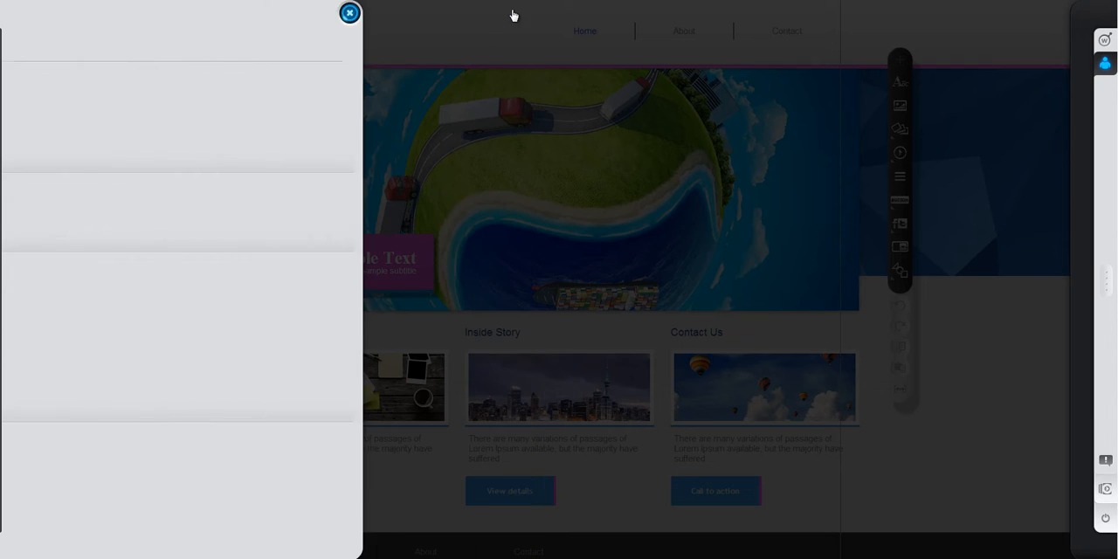
click(349, 12)
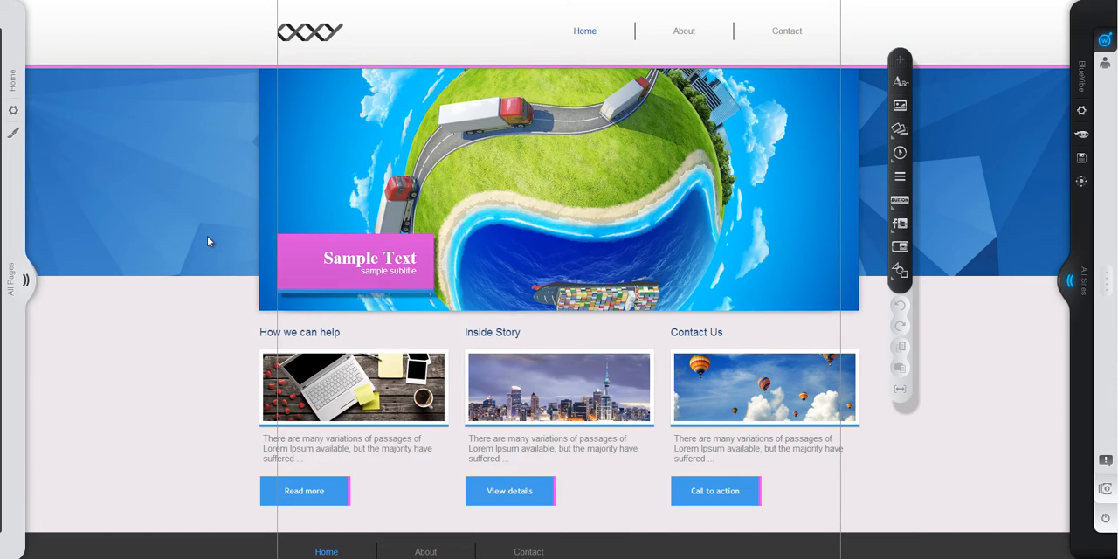
Step: Create an About page in Website Pages and move it after Contact
click(24, 279)
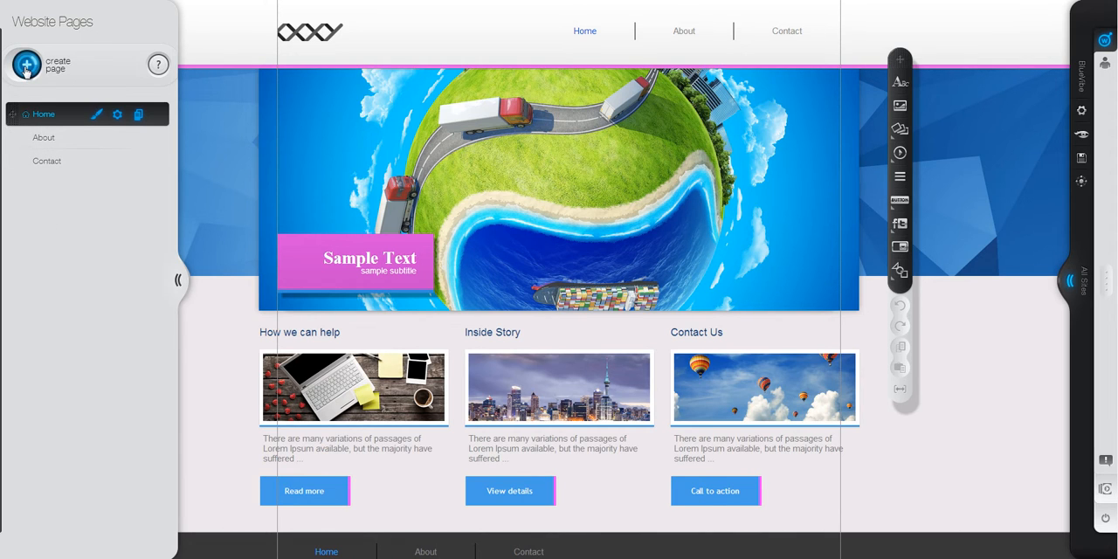
click(56, 65)
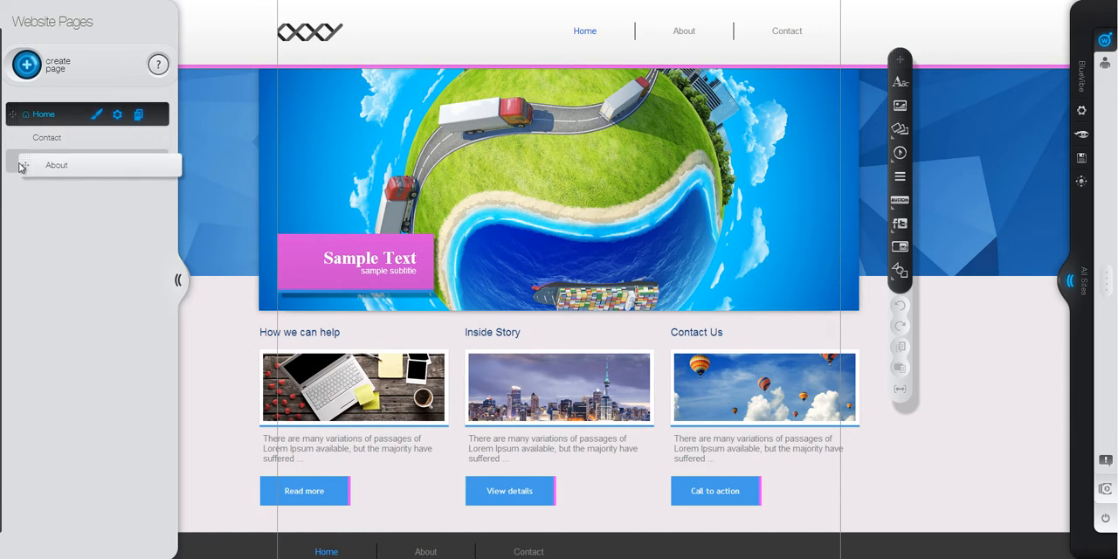
click(56, 165)
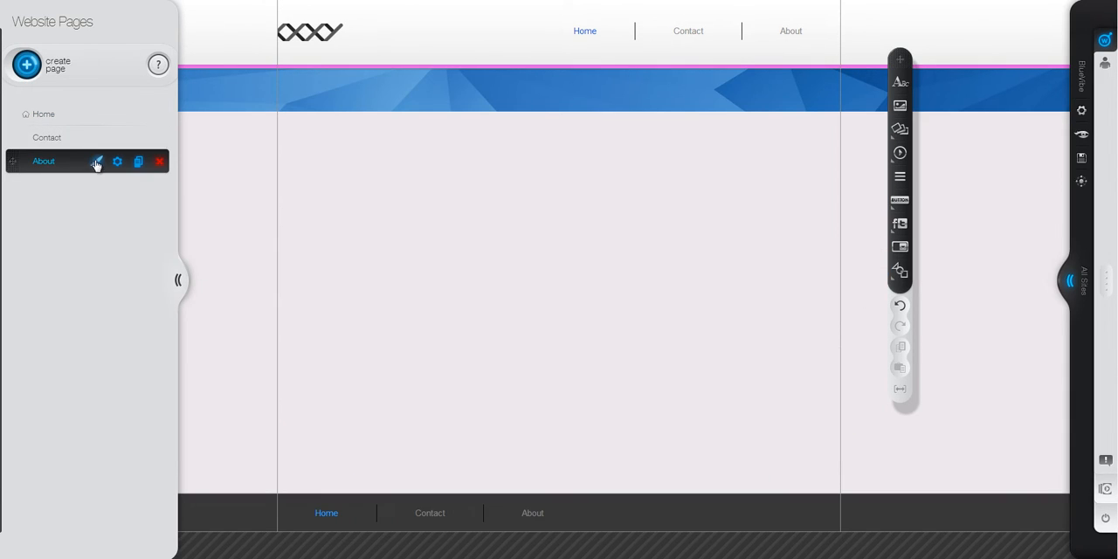
Step: Review the About page's style editor and SEO settings, then close the pages list
click(97, 162)
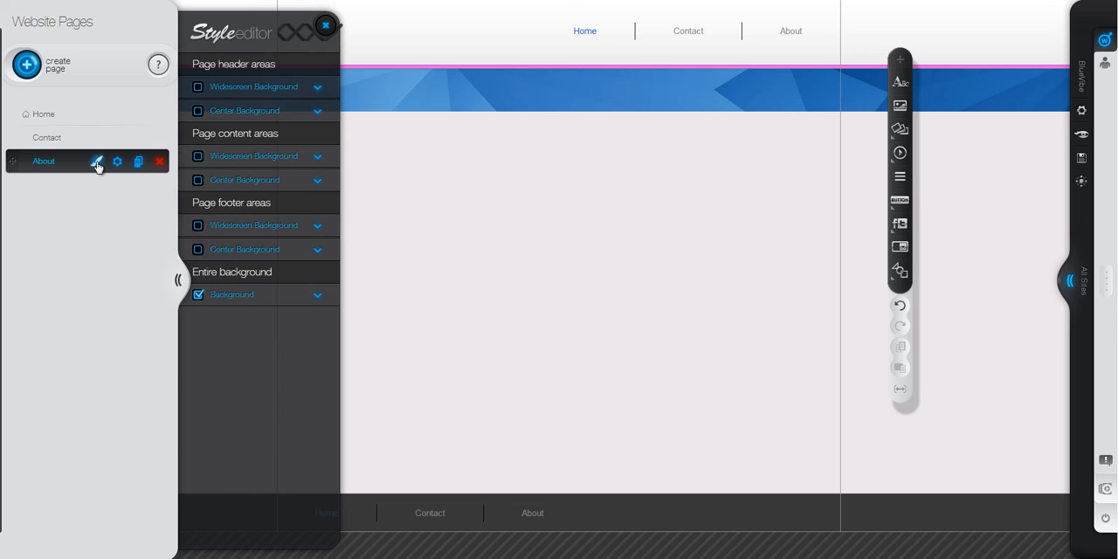
click(326, 25)
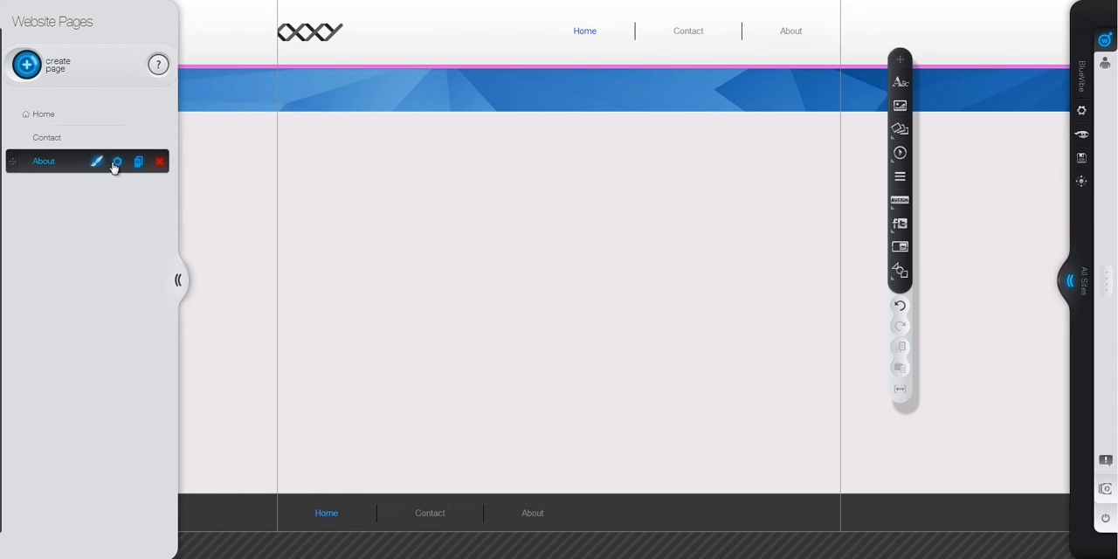
click(117, 162)
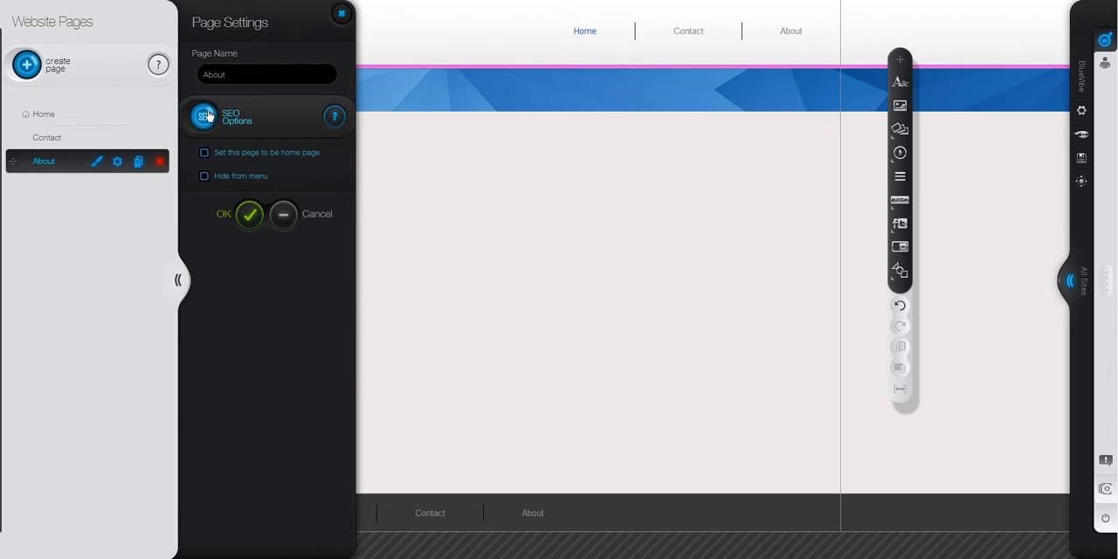
click(204, 117)
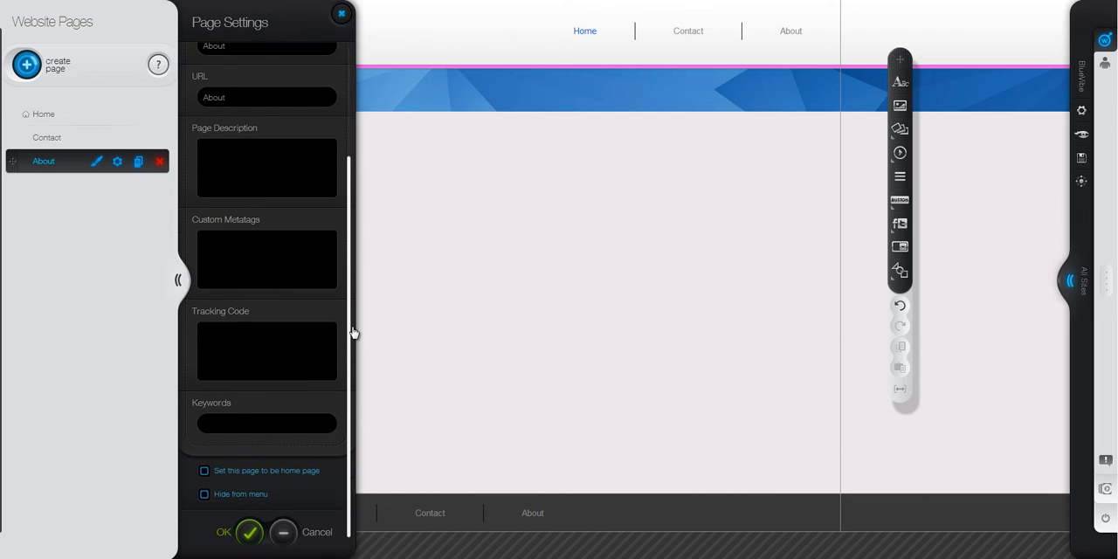
scroll(up, 3)
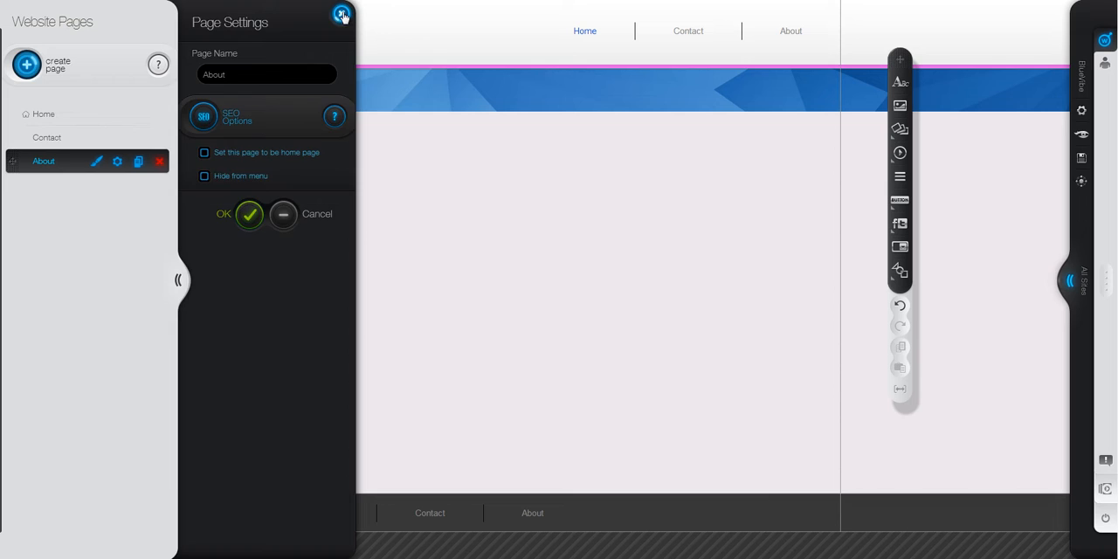
click(341, 15)
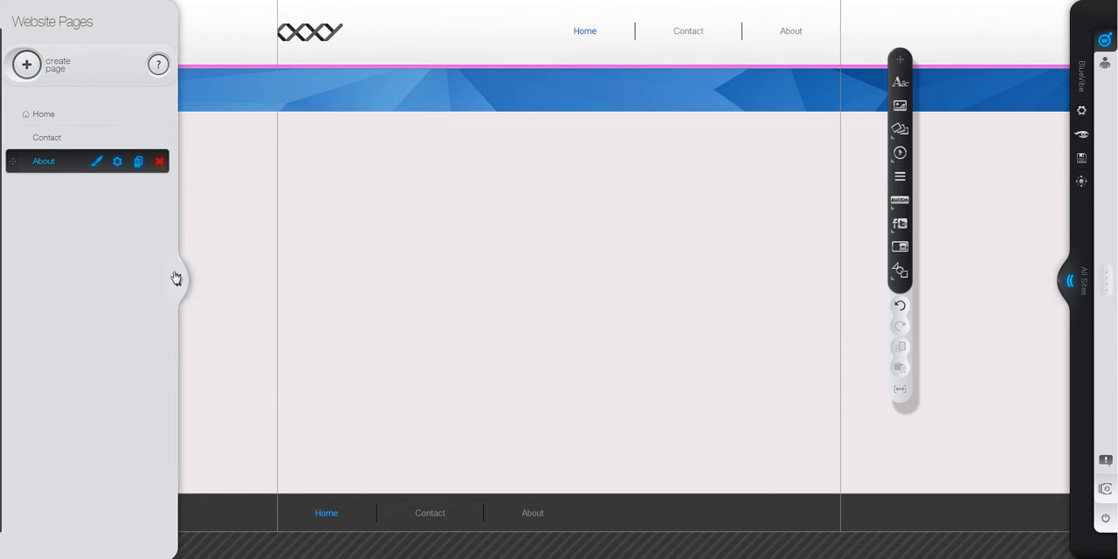
click(176, 280)
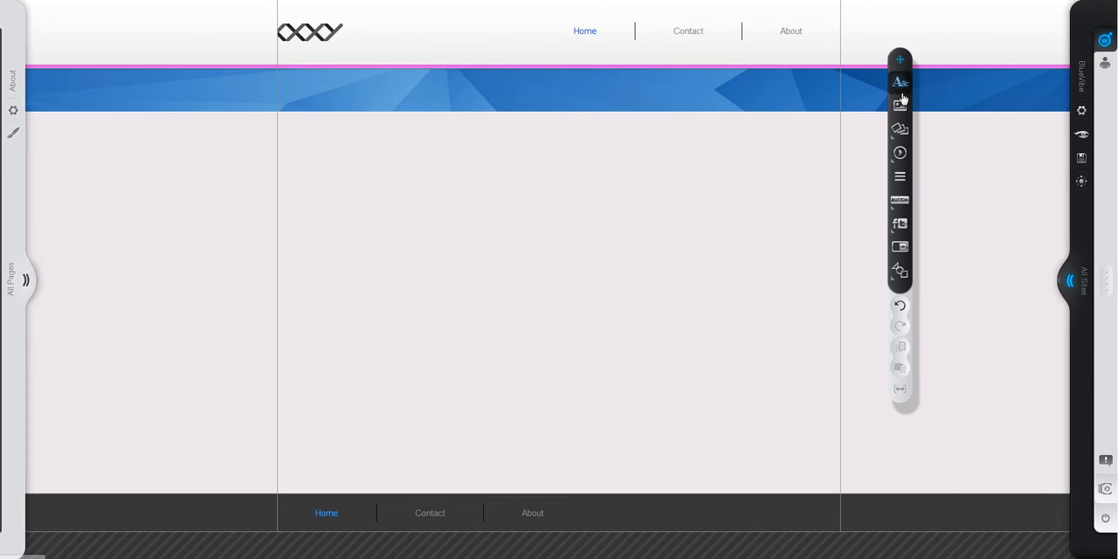
mouse_move(904, 391)
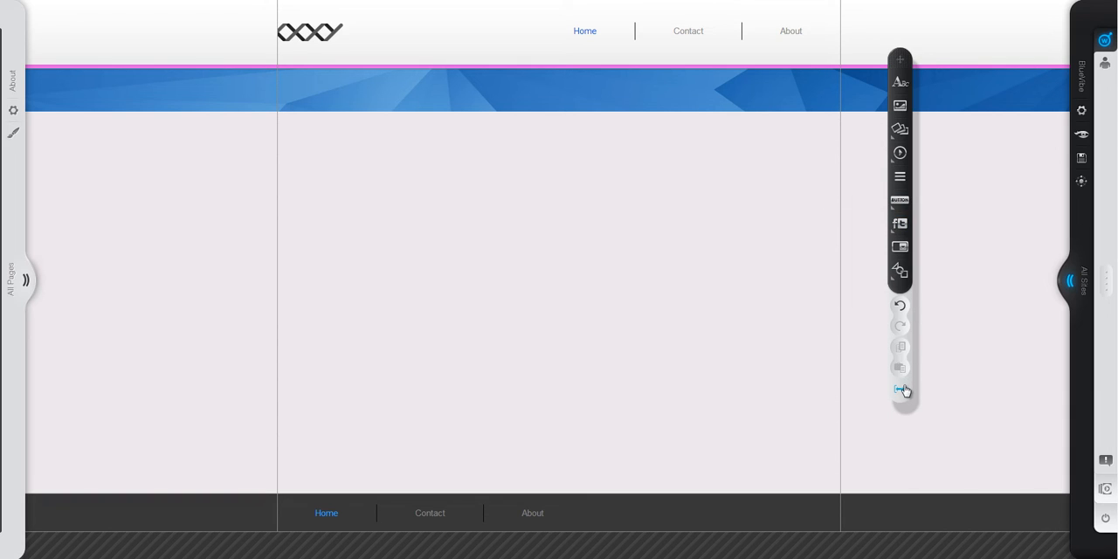
click(902, 389)
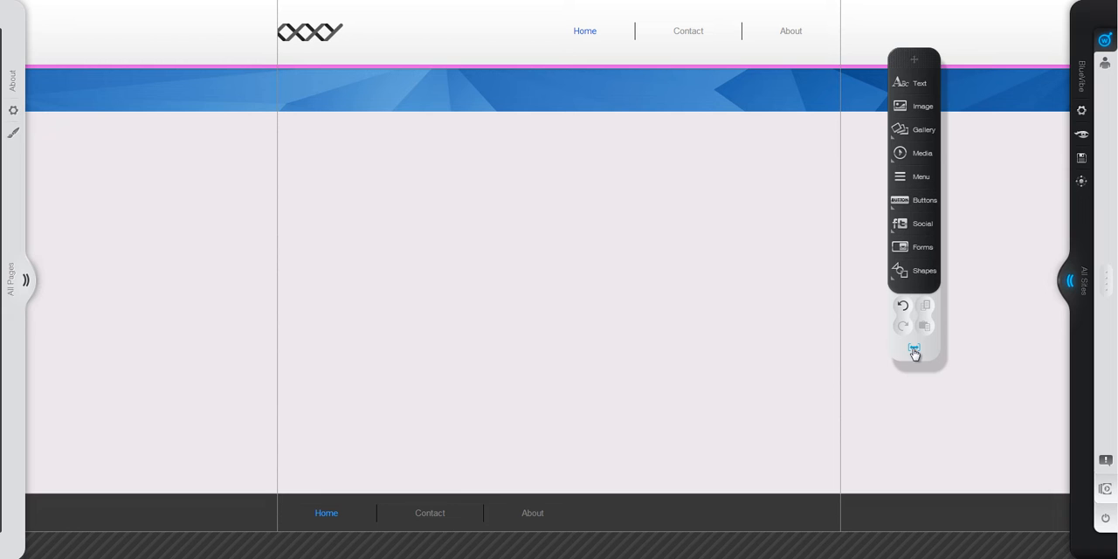
click(914, 350)
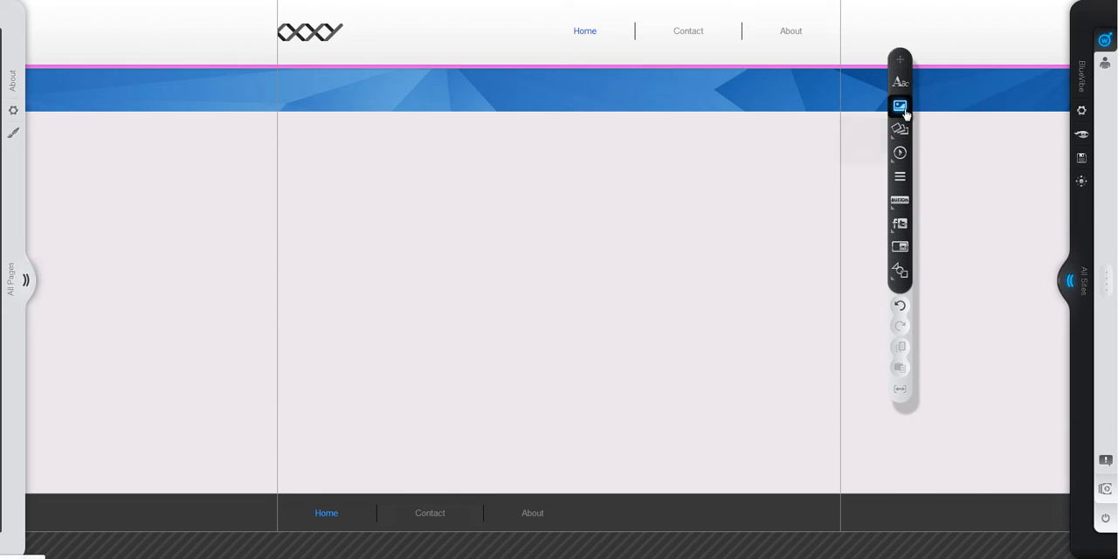
click(900, 153)
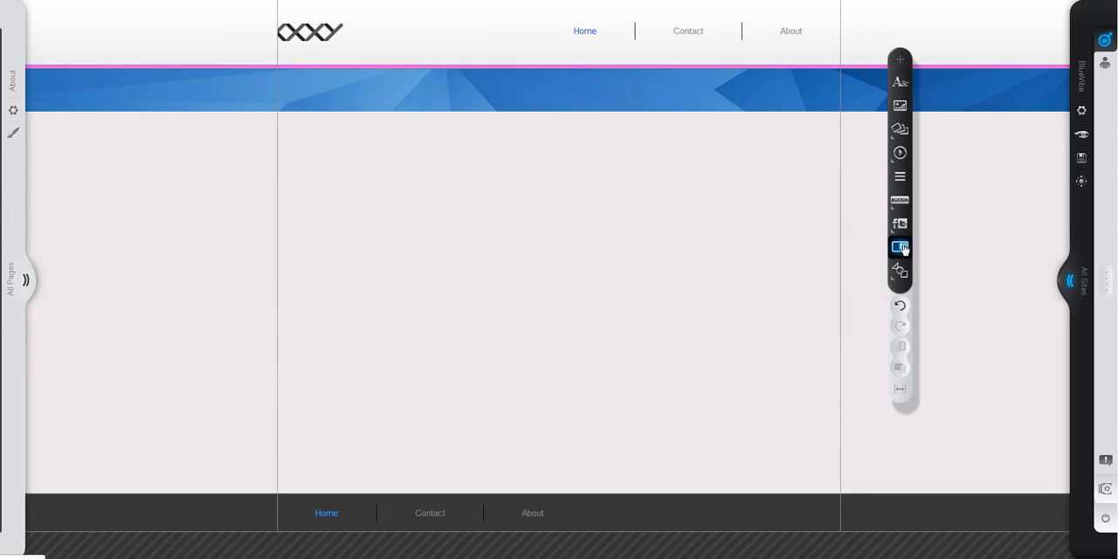
click(900, 272)
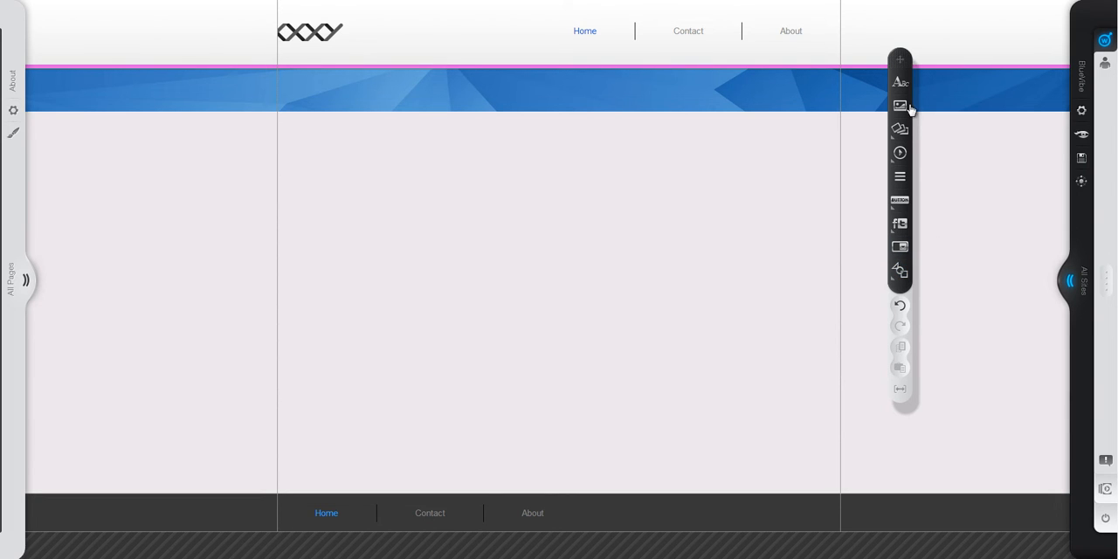
Step: Drop an image element onto the lower-left content area and select it
drag(899, 104, 393, 267)
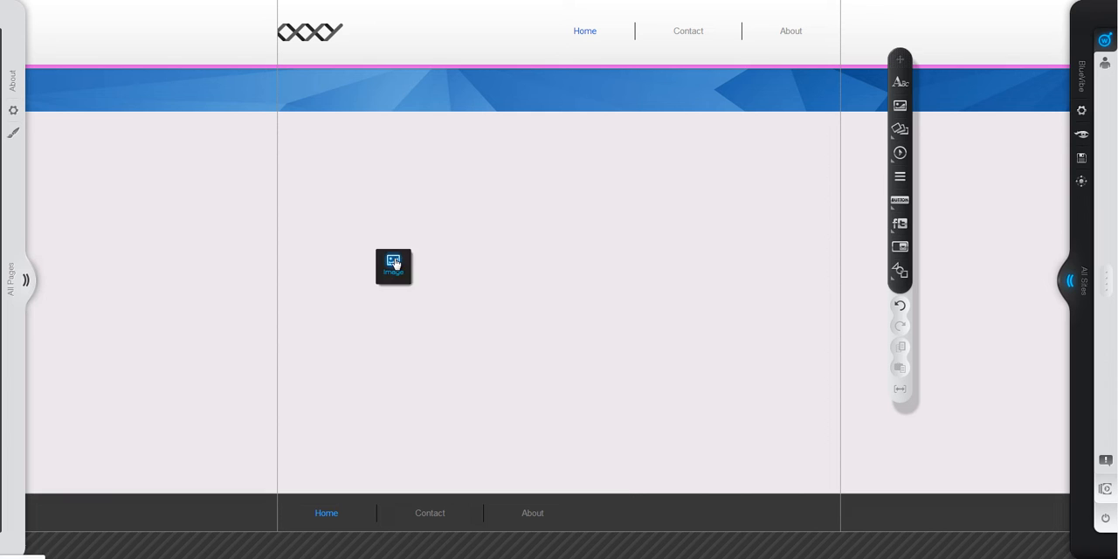
click(393, 266)
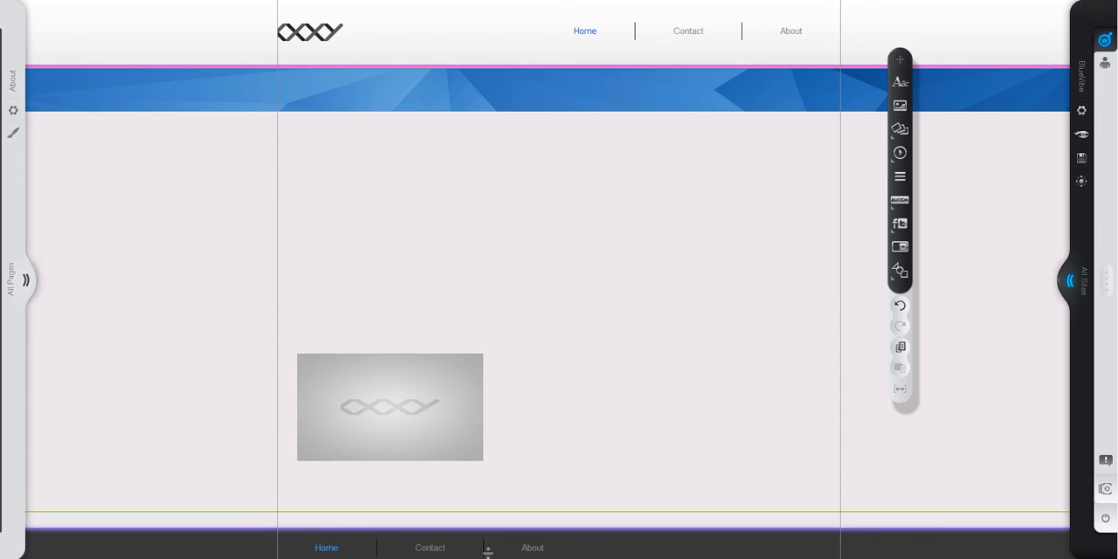
click(390, 407)
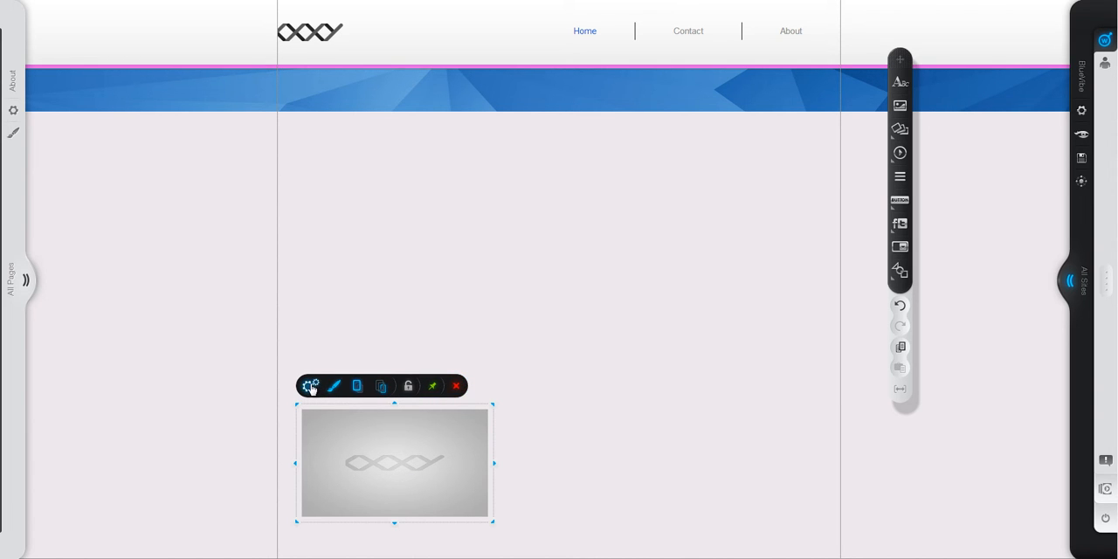
Step: Swap the placeholder image for the photo of hands on tarot cards
click(310, 386)
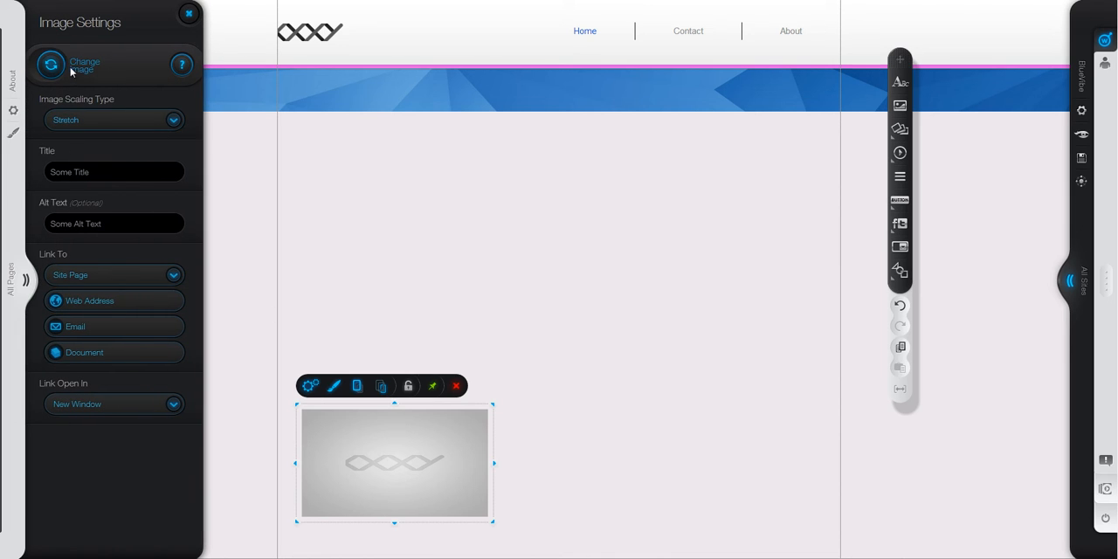
click(51, 64)
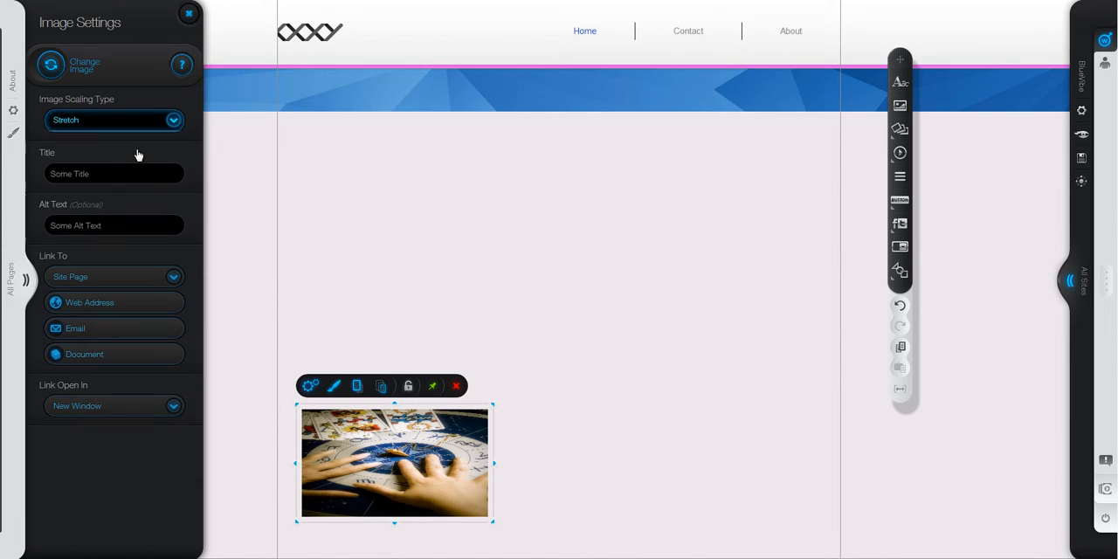
click(188, 13)
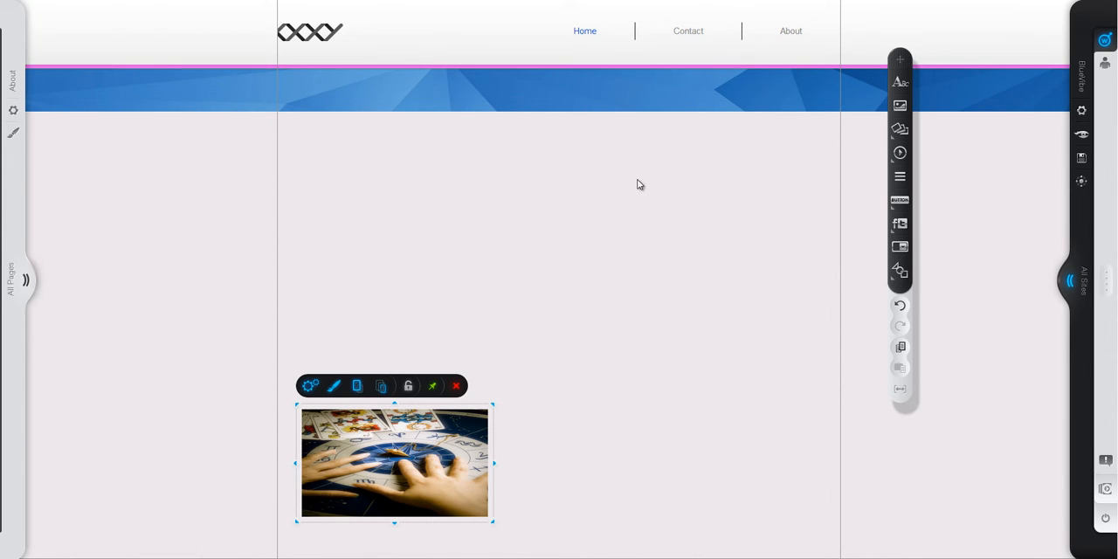
click(899, 128)
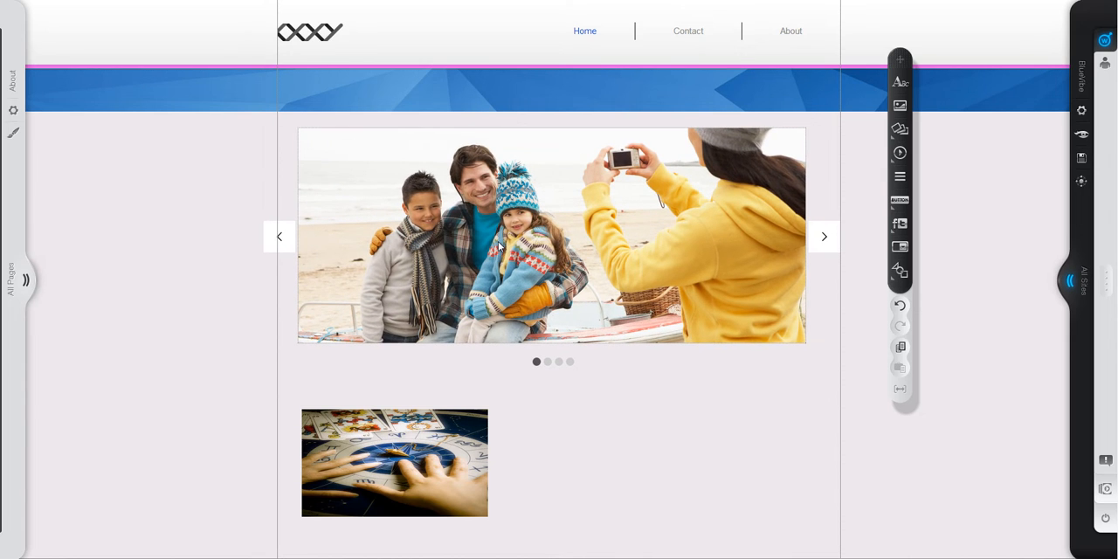
Step: Make the slide gallery show the OPEN-sign photo via its settings thumbnails
click(552, 236)
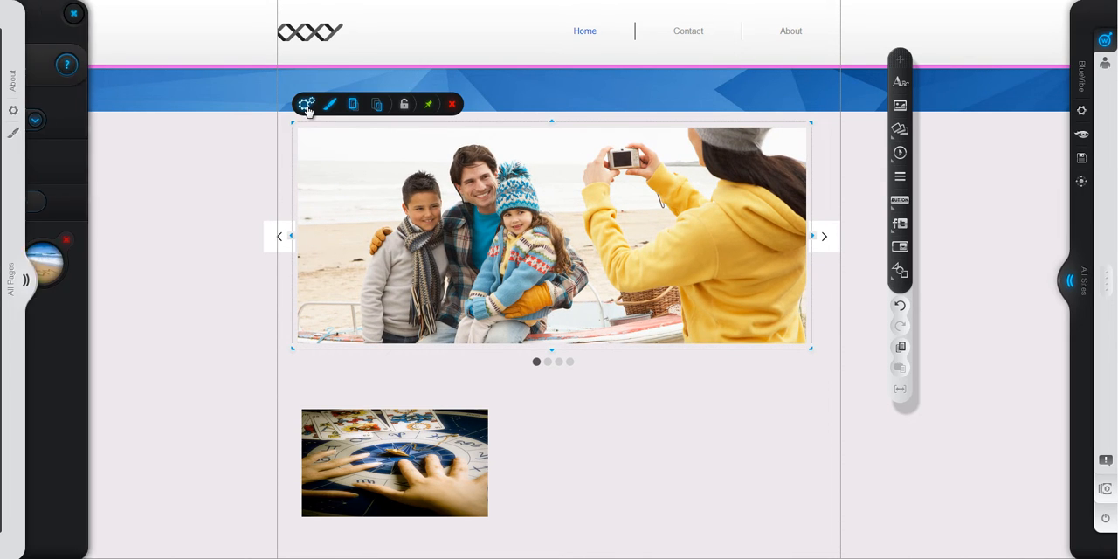
click(306, 104)
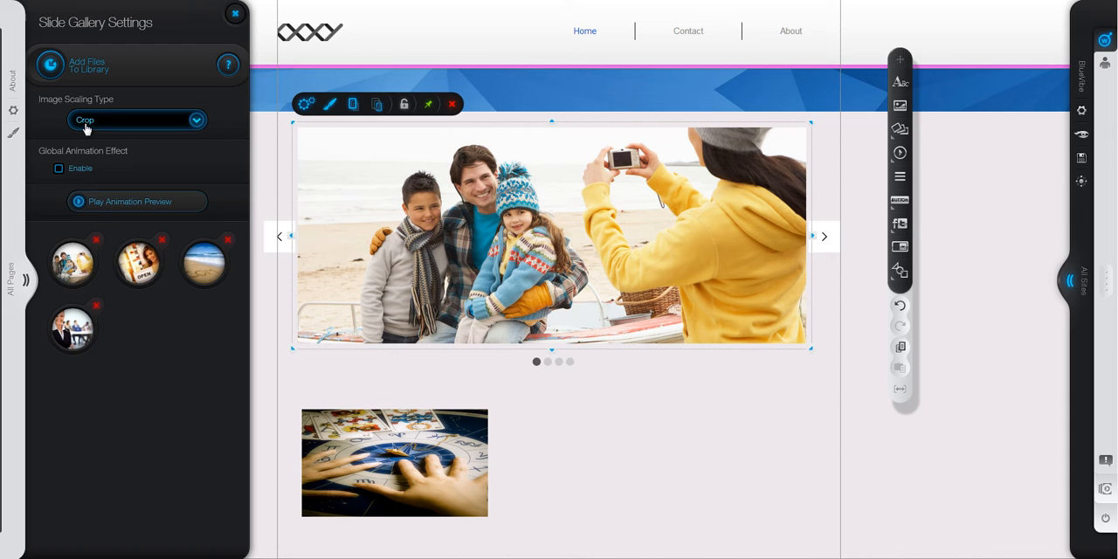
click(138, 262)
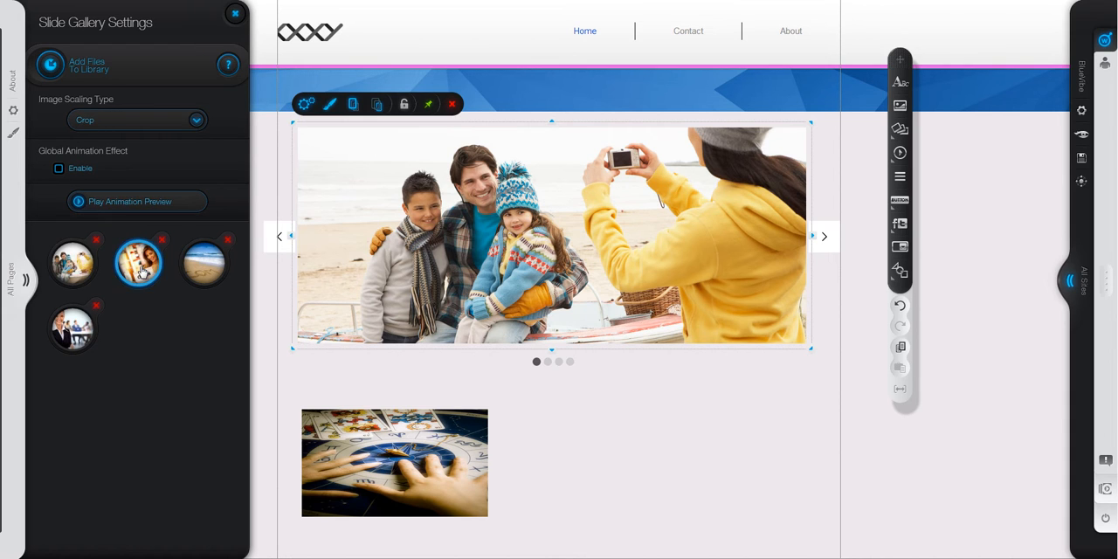
click(72, 262)
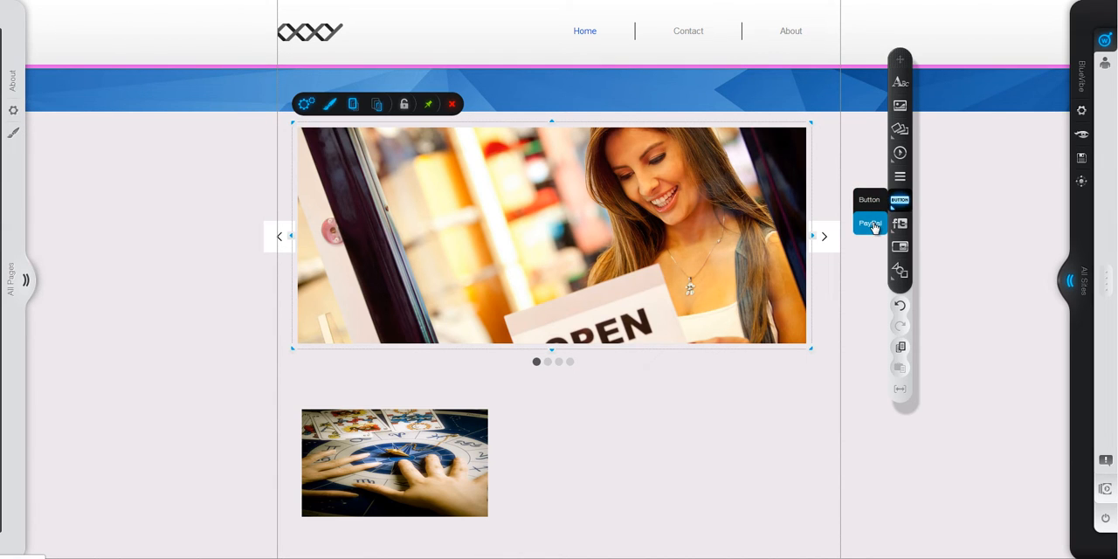
Step: Add a PayPal Buy Now button and Facebook Like and Share buttons
click(869, 223)
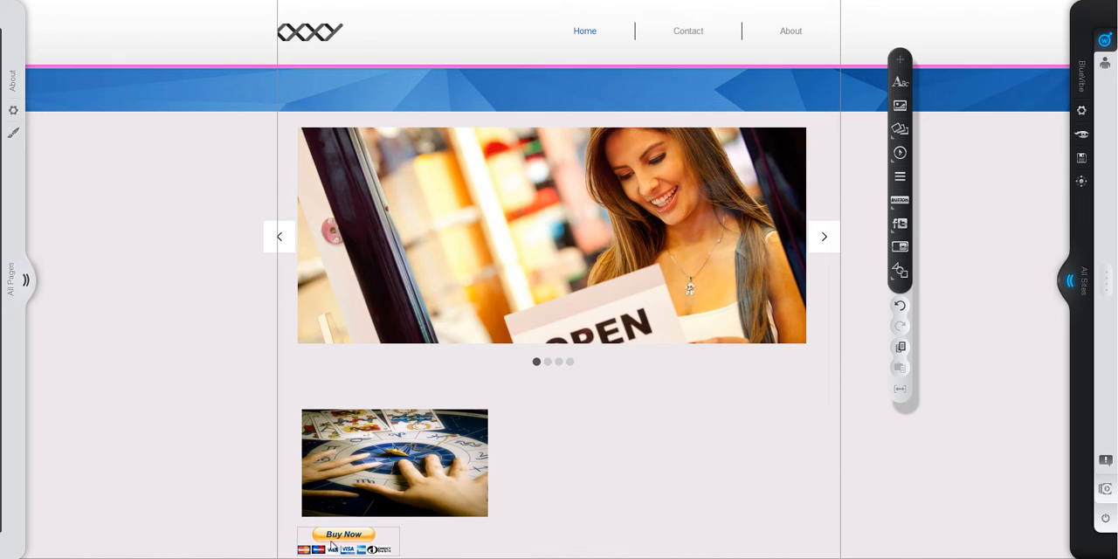
click(394, 462)
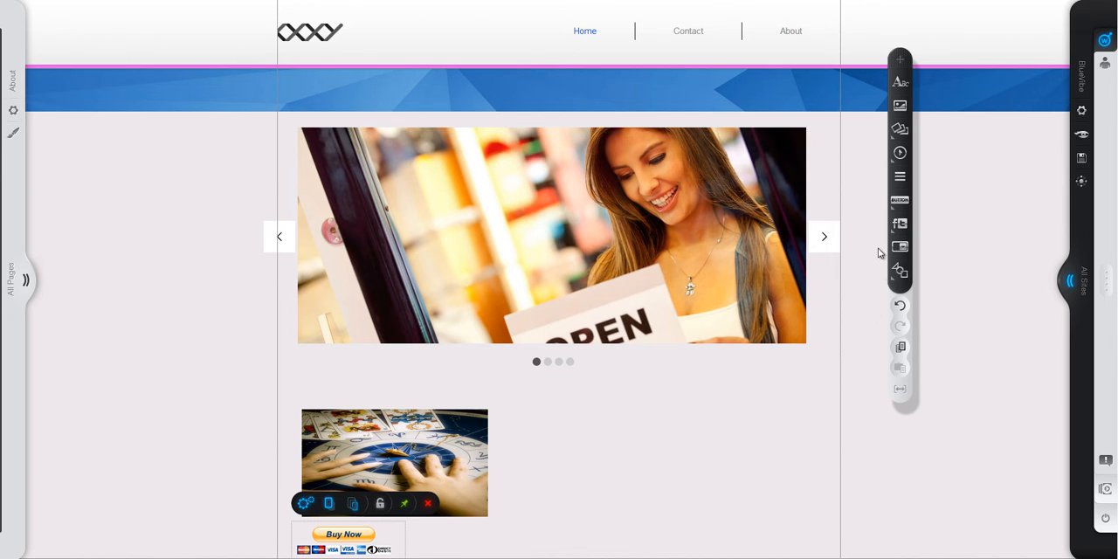
click(899, 223)
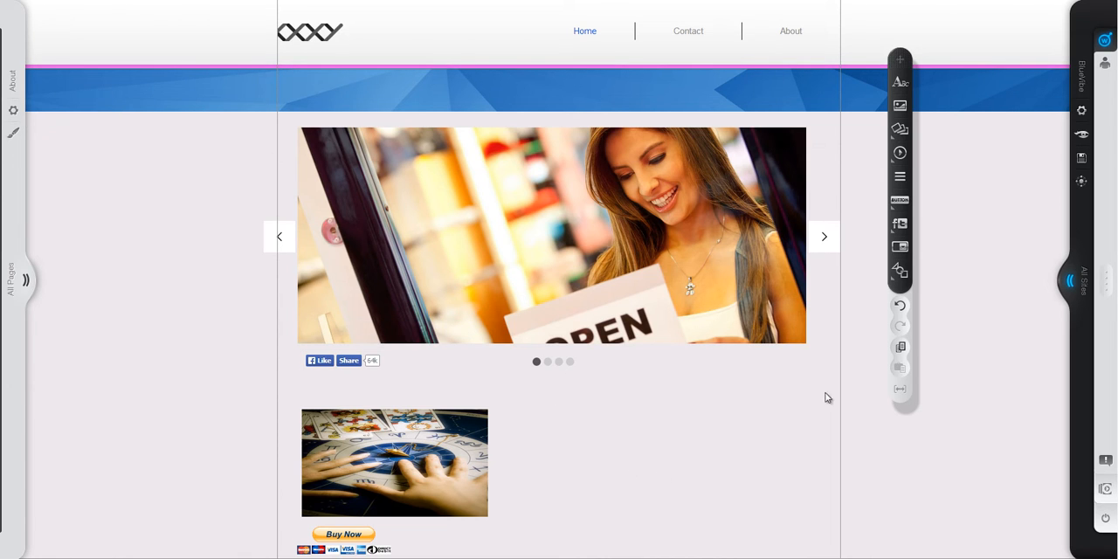
Step: Add a Google map and set its address to Manhattan, NY
click(899, 223)
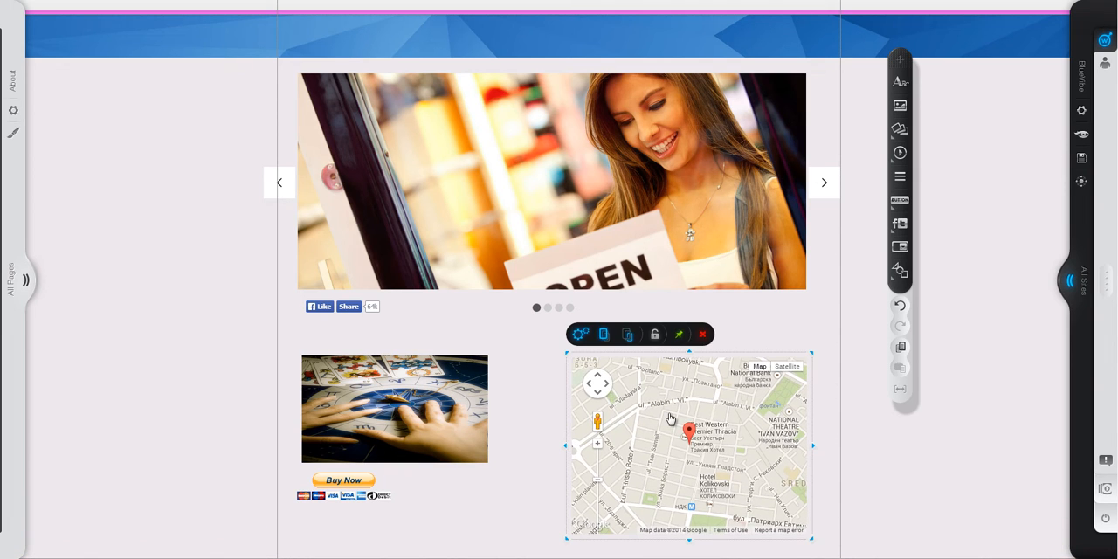
click(582, 334)
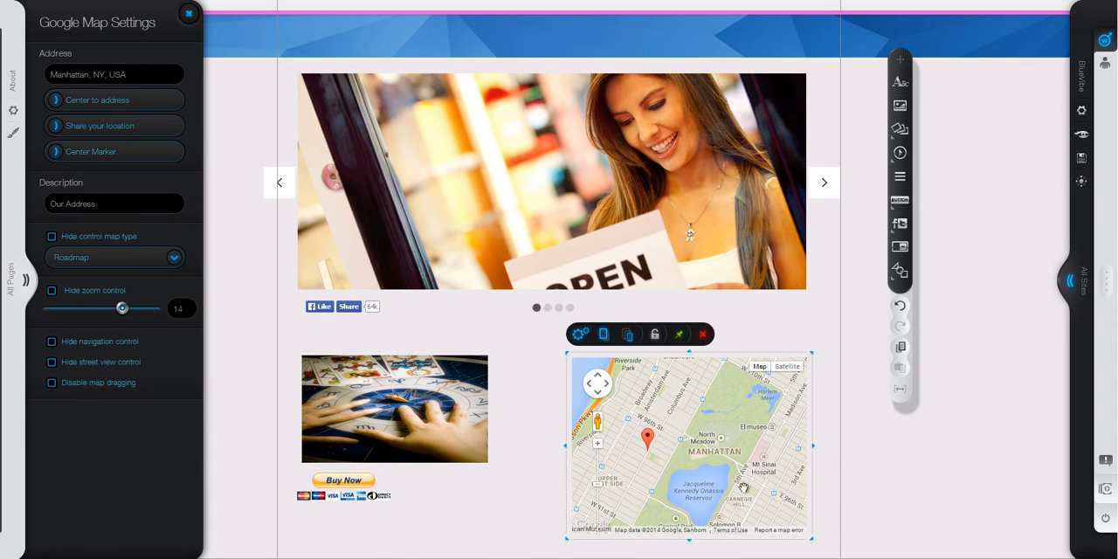
click(188, 13)
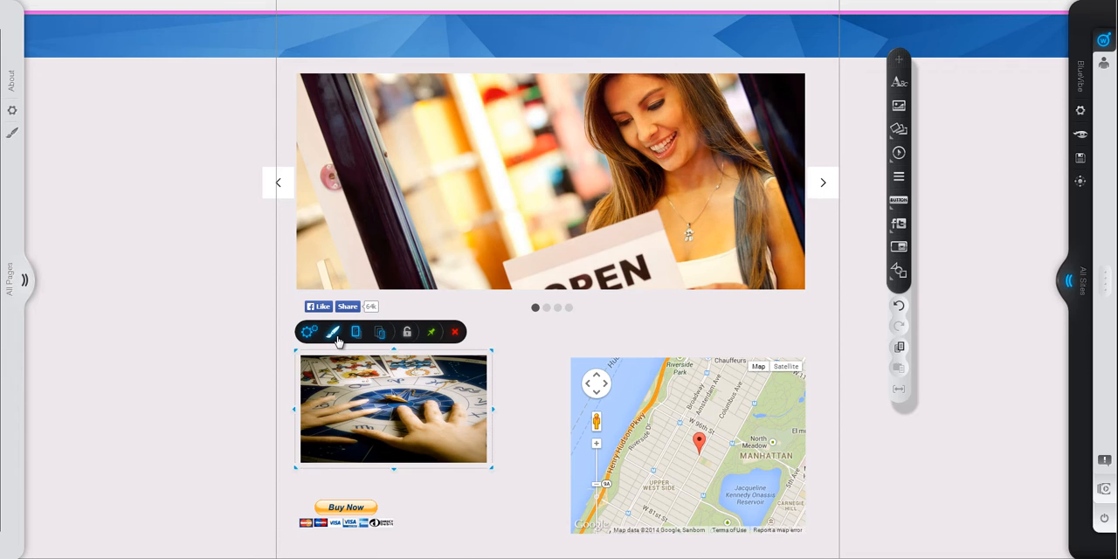
Step: Give the tarot image a farther, redirected, blurrier and more transparent drop shadow
click(333, 331)
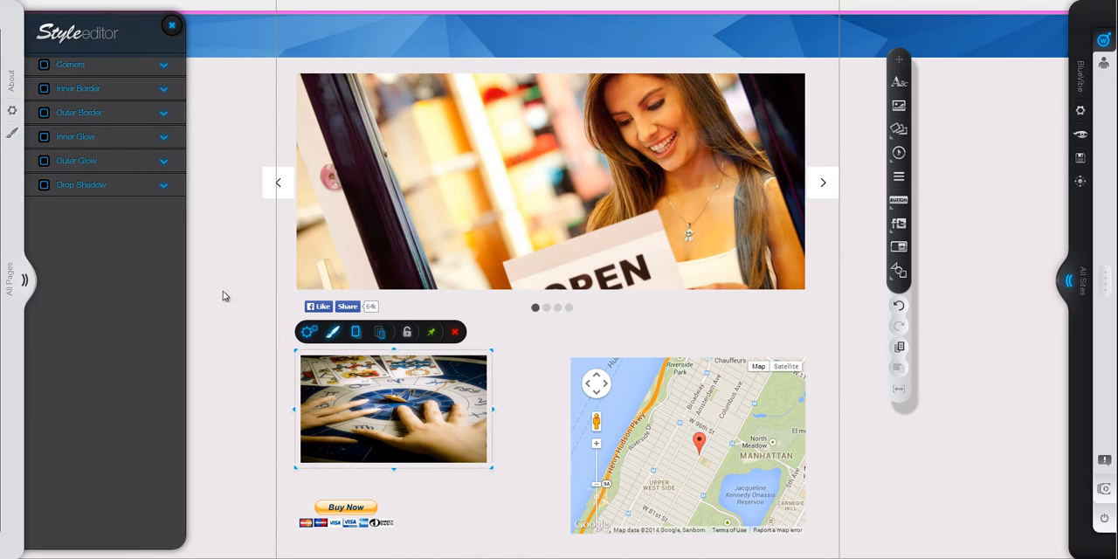
click(80, 184)
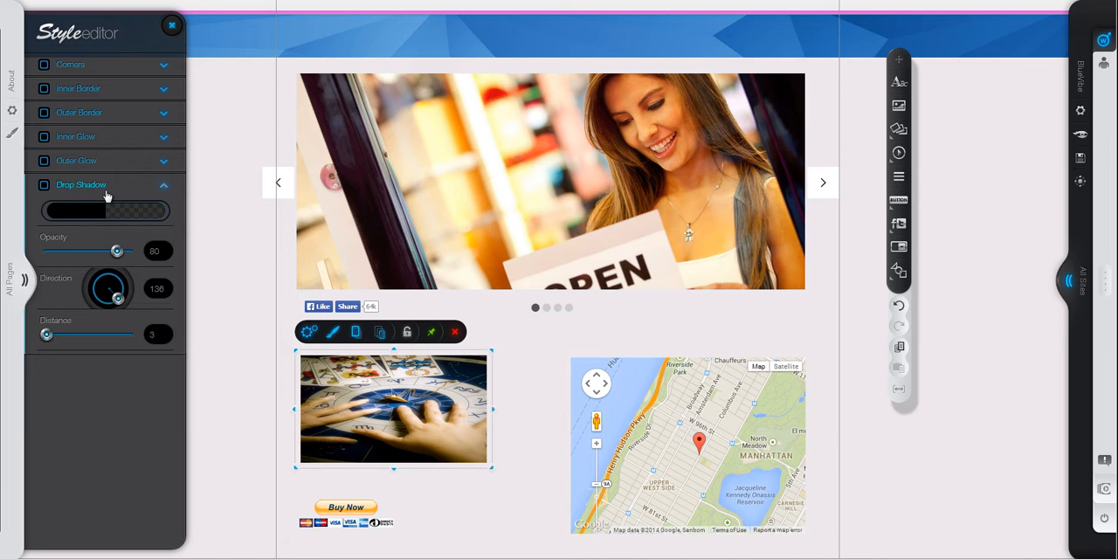
click(105, 211)
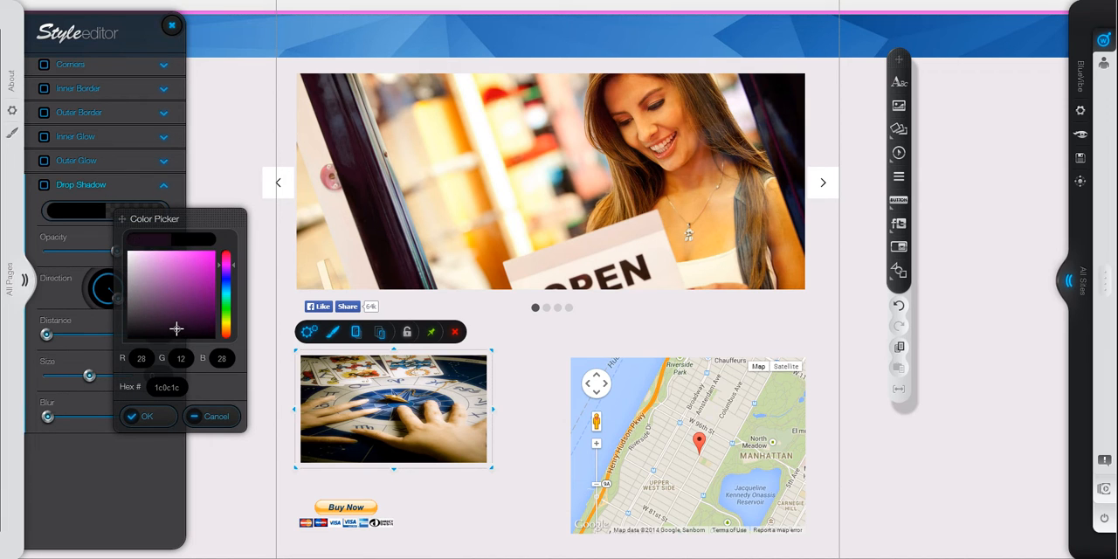
click(147, 416)
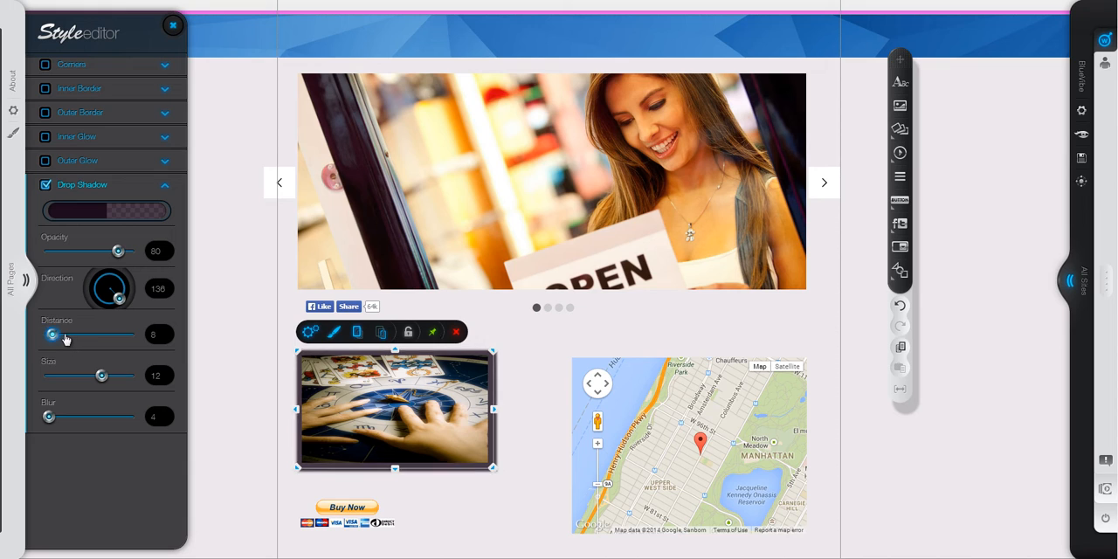
drag(107, 301, 98, 306)
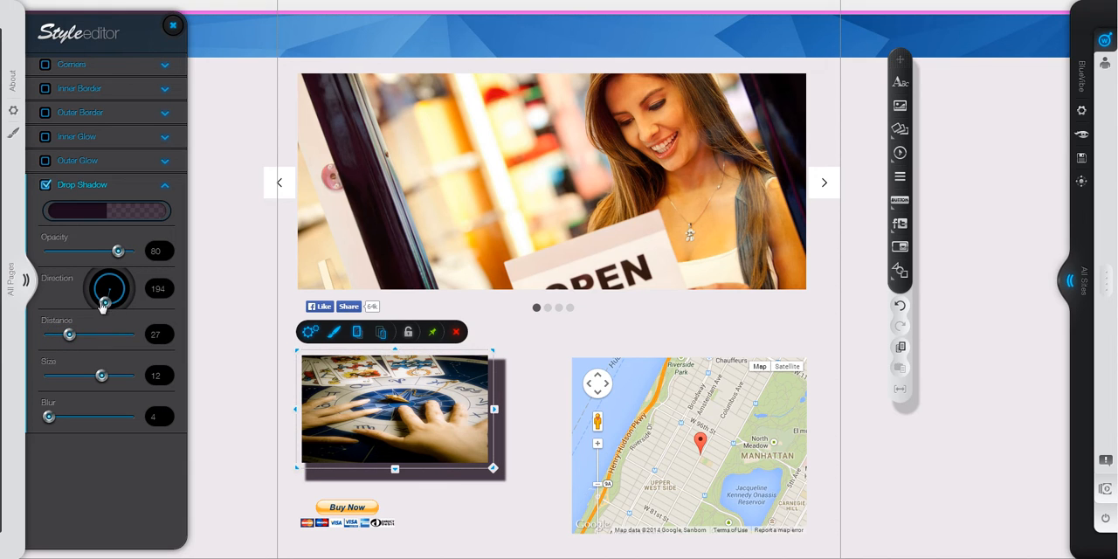
drag(100, 304, 118, 288)
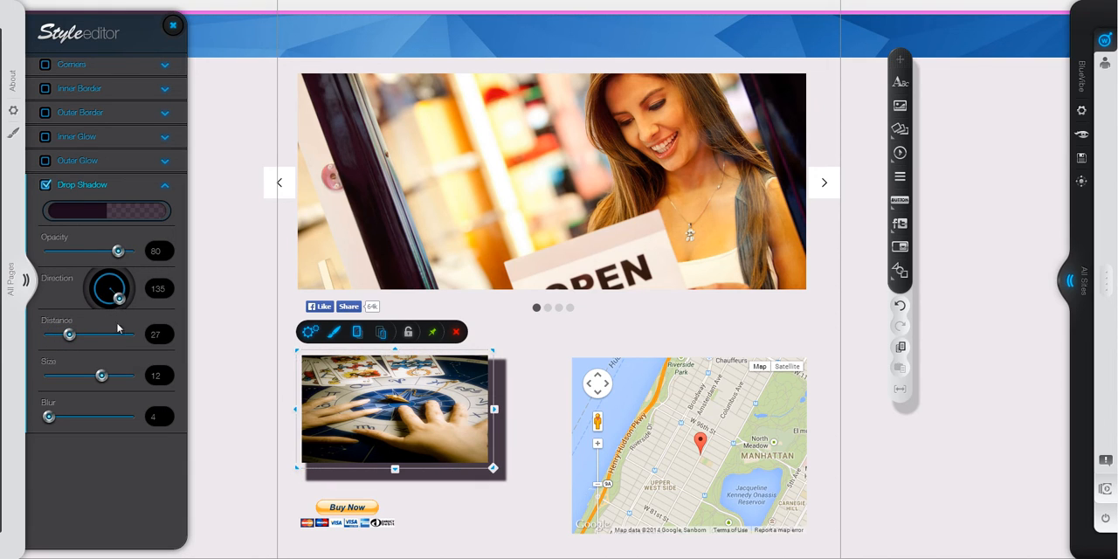
drag(49, 416, 72, 416)
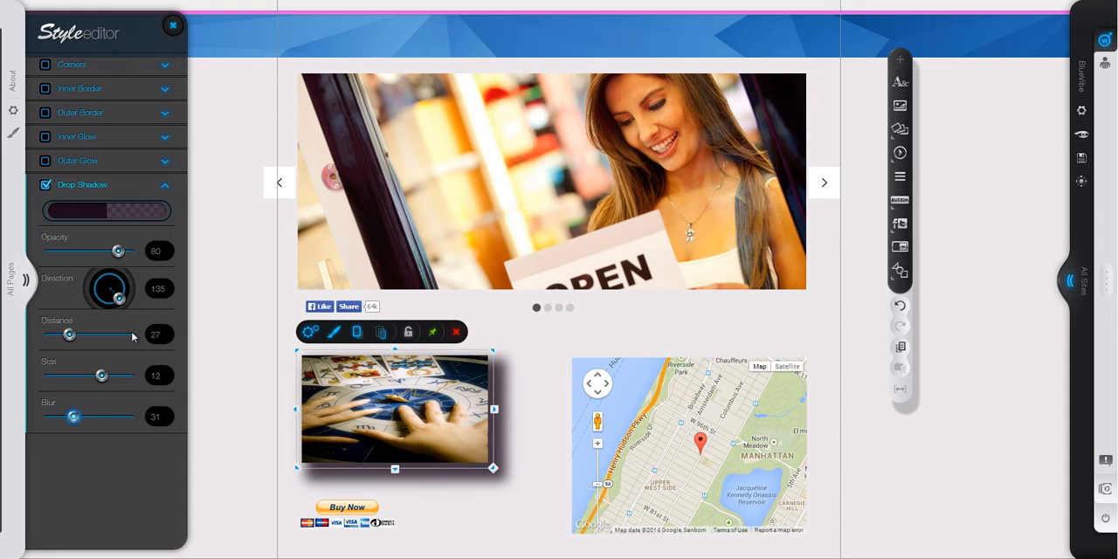
drag(118, 251, 104, 250)
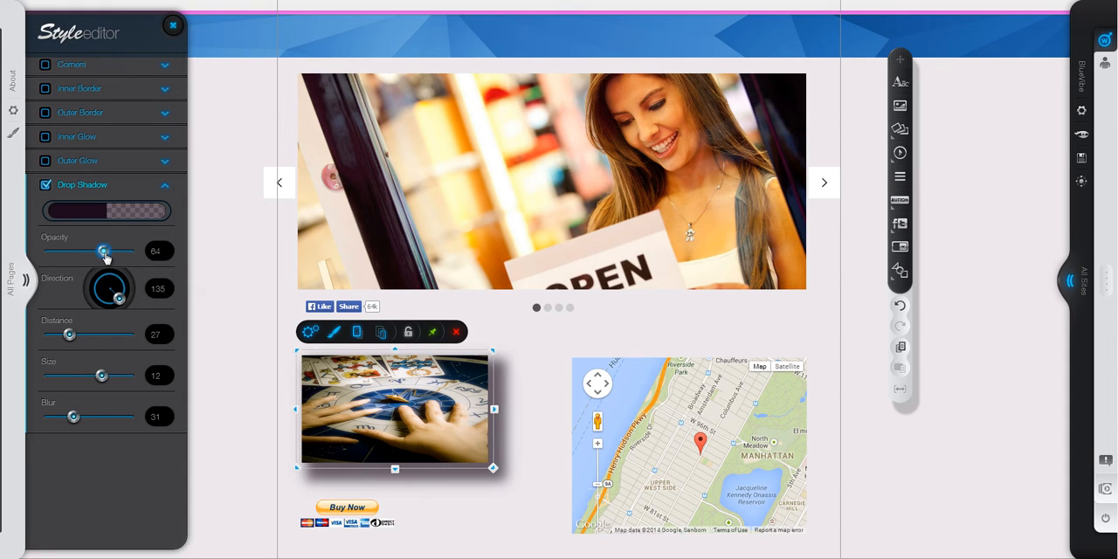
Step: Turn on rounded corners for the tarot image with a larger radius
click(164, 184)
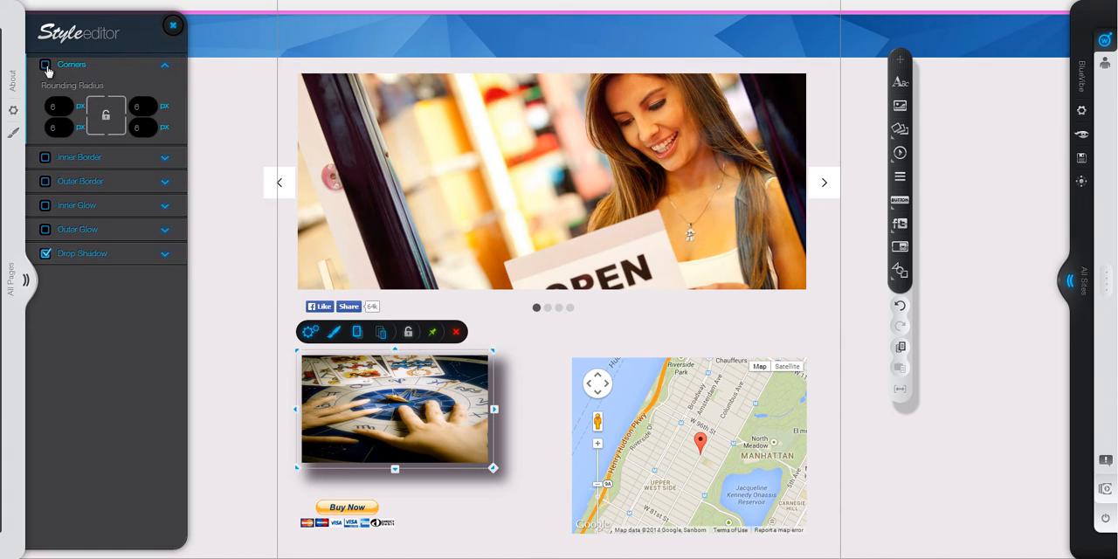
click(46, 64)
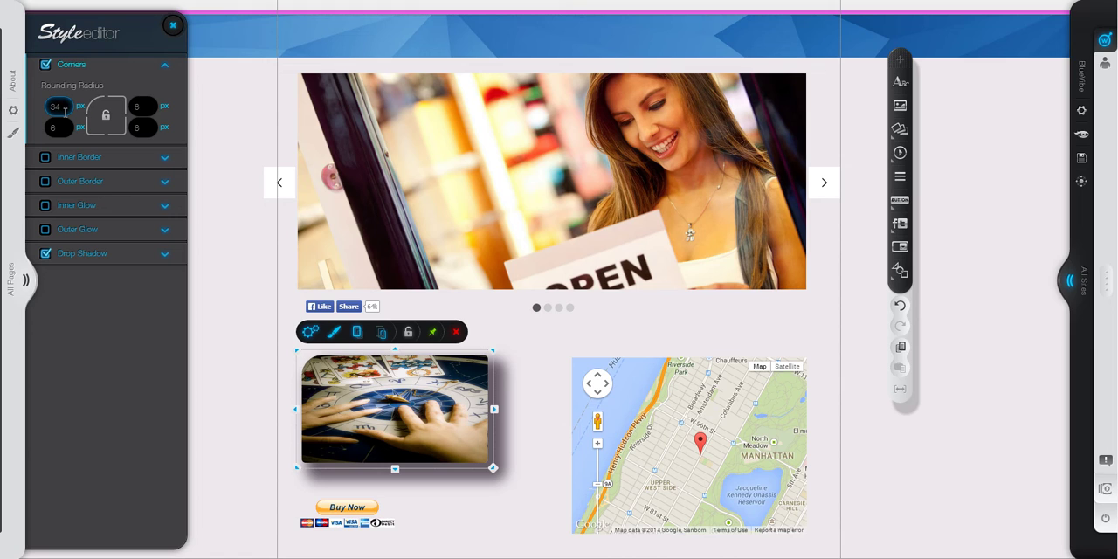
click(105, 115)
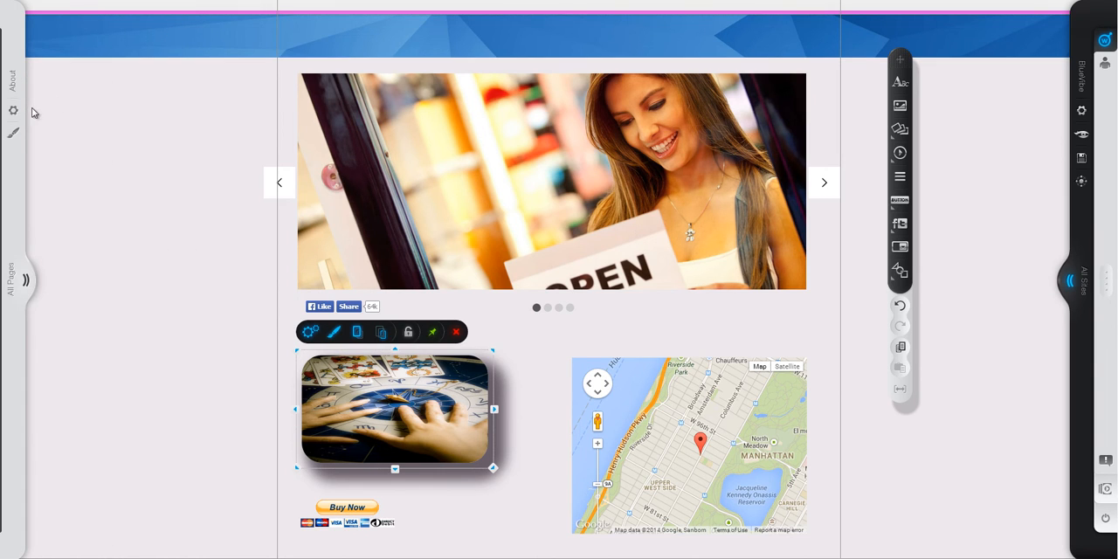
click(13, 133)
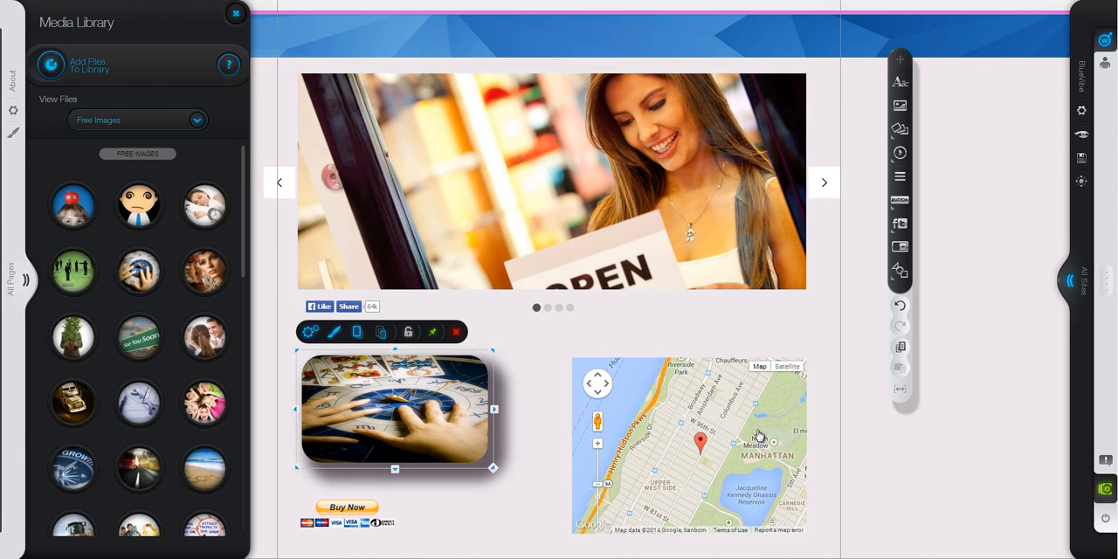
scroll(down, 3)
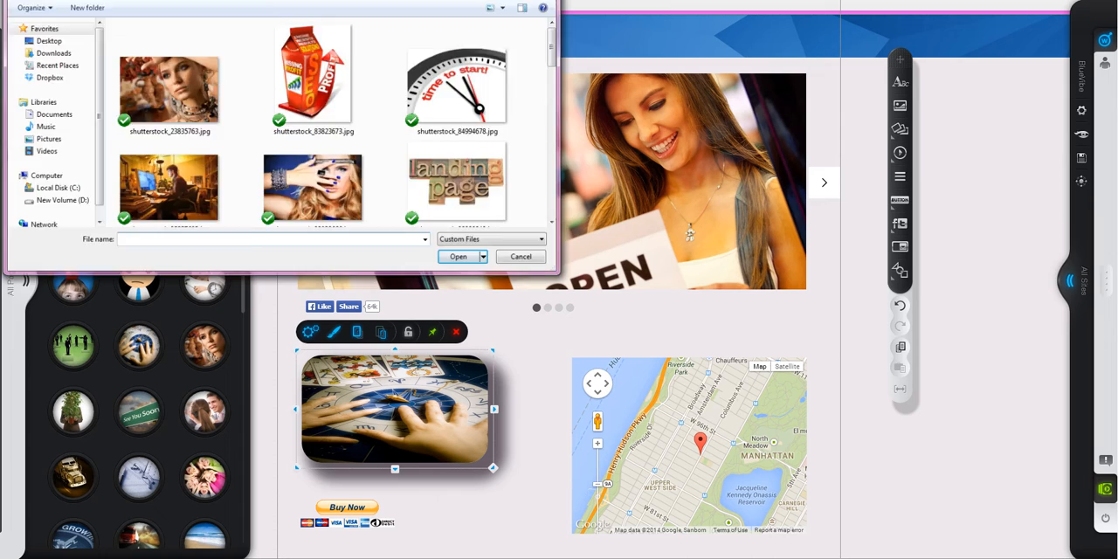
click(520, 256)
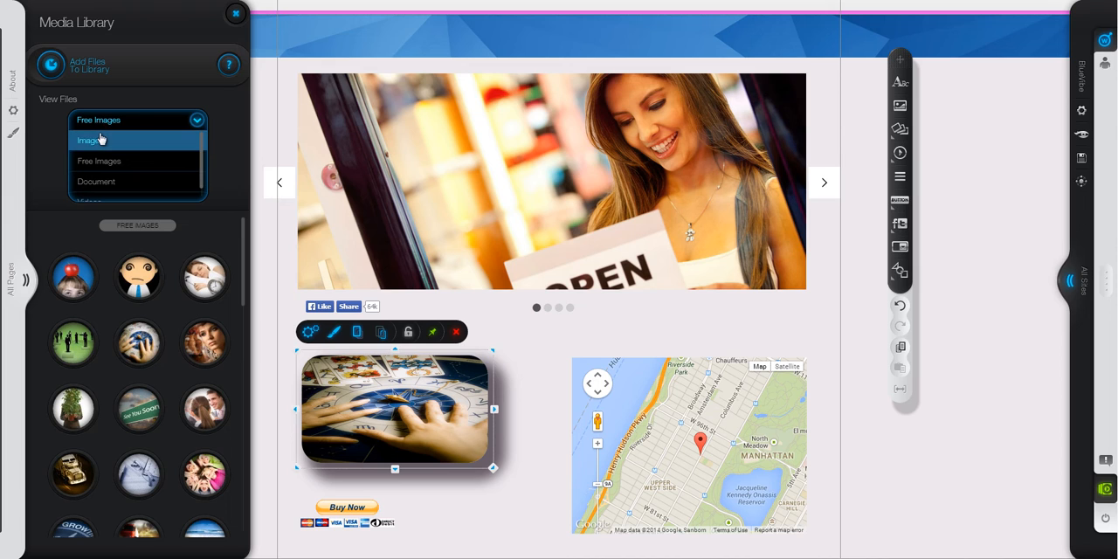
click(90, 141)
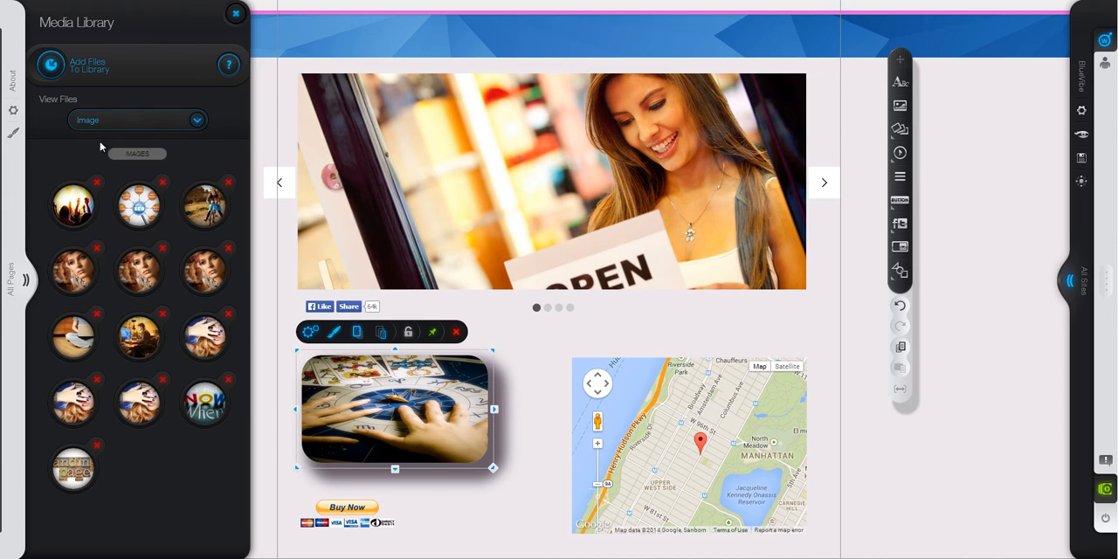
click(138, 271)
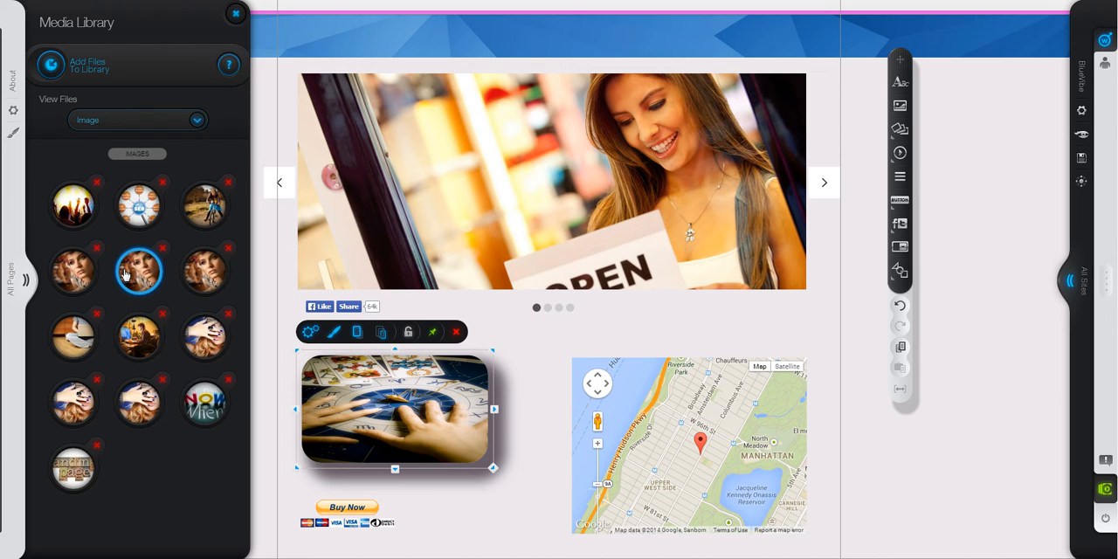
mouse_move(236, 15)
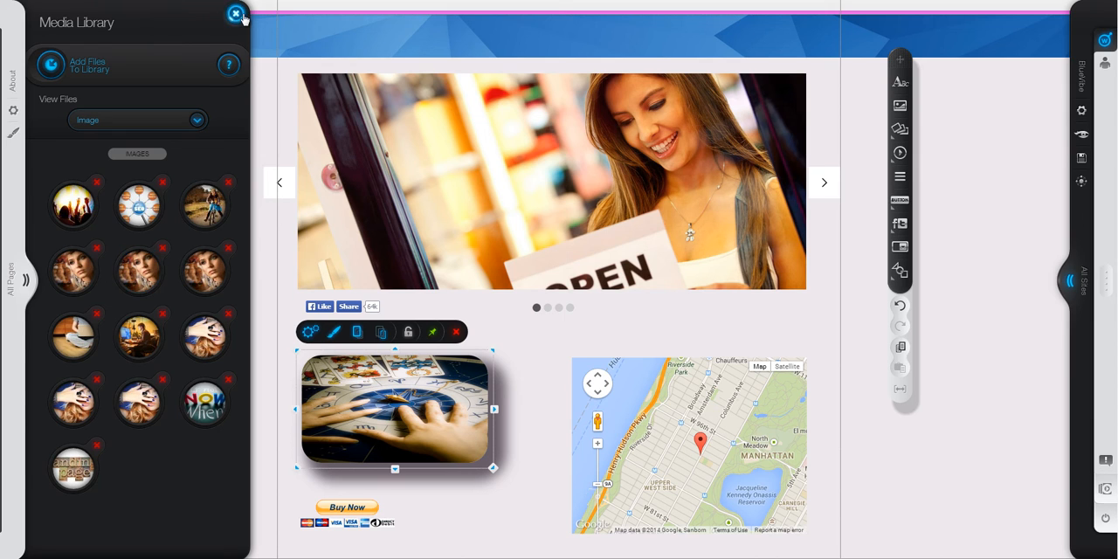
click(236, 15)
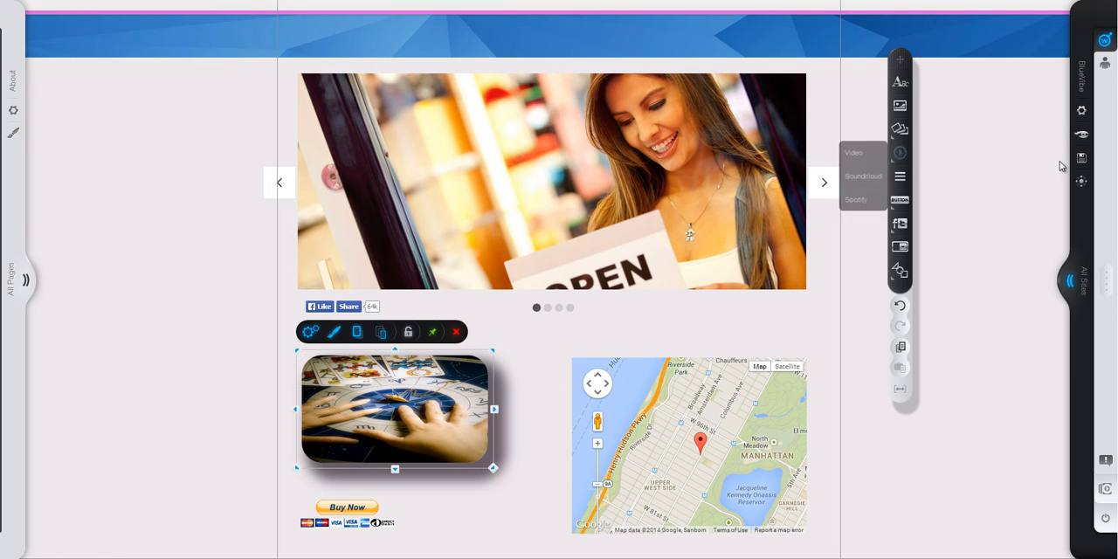
Step: From Your Websites, save the BlueVibe changes and start a BrightGray template site
click(1081, 137)
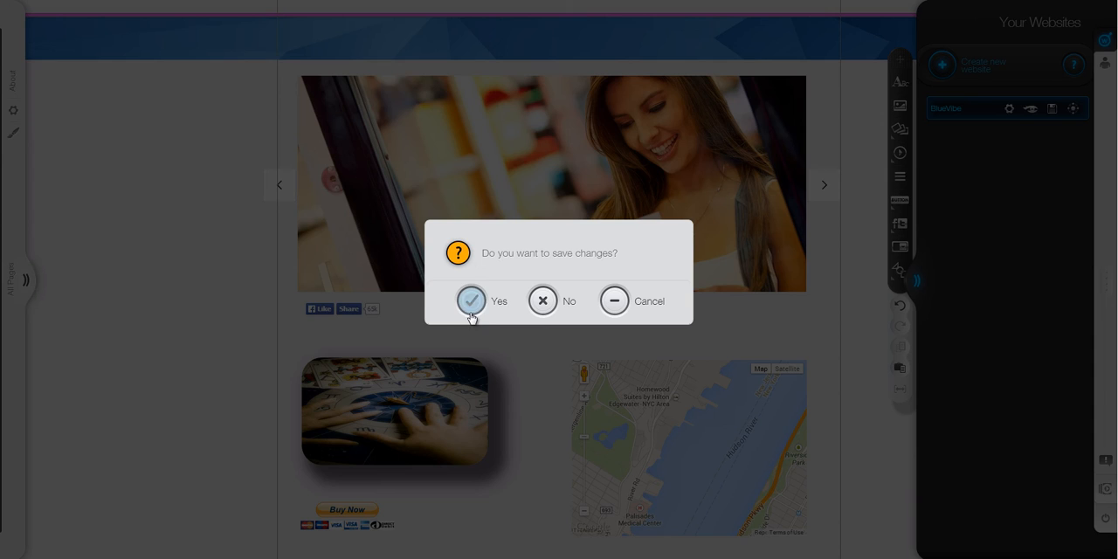
click(471, 301)
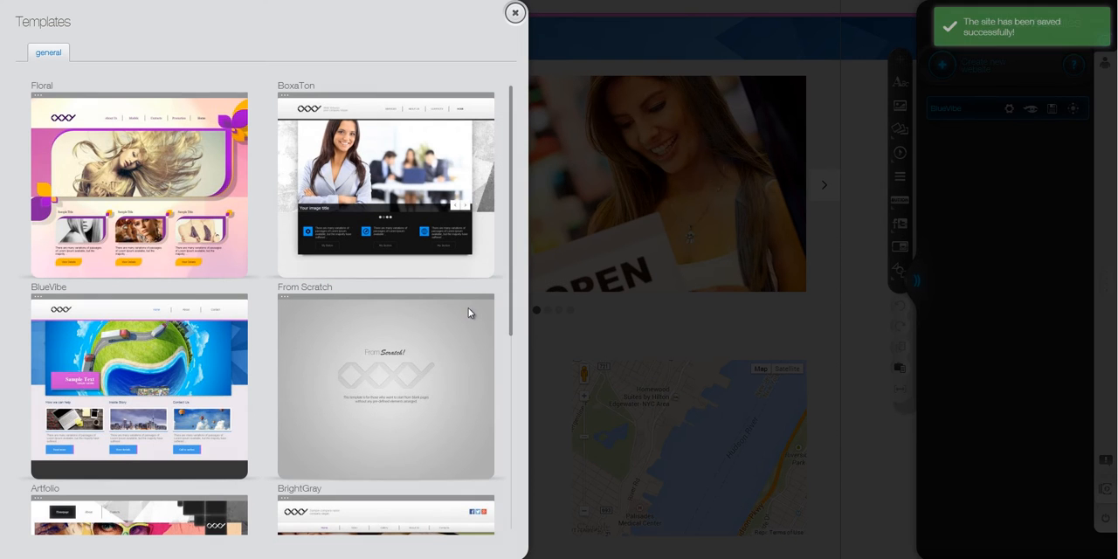
scroll(down, 3)
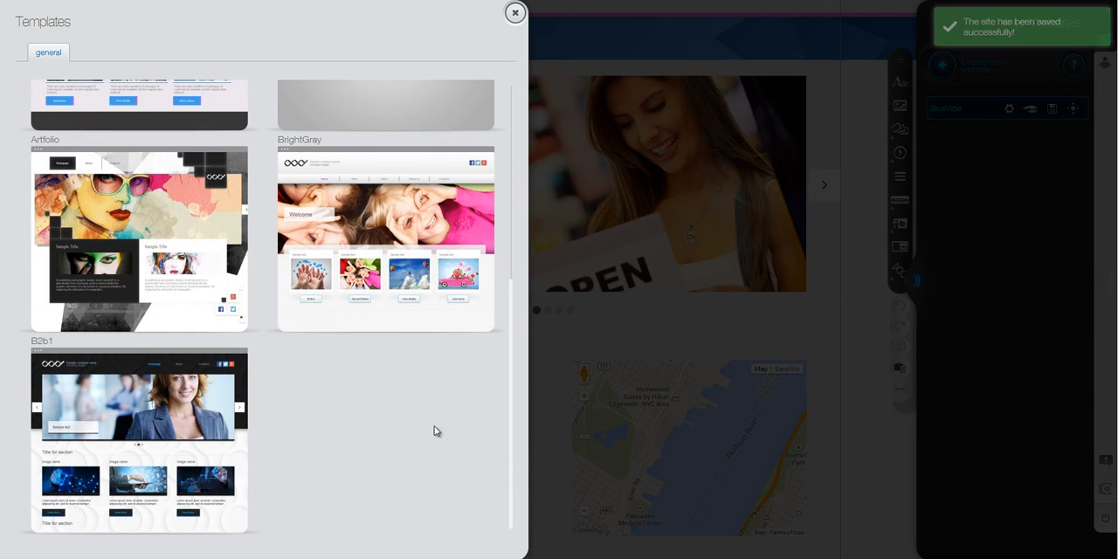
click(384, 239)
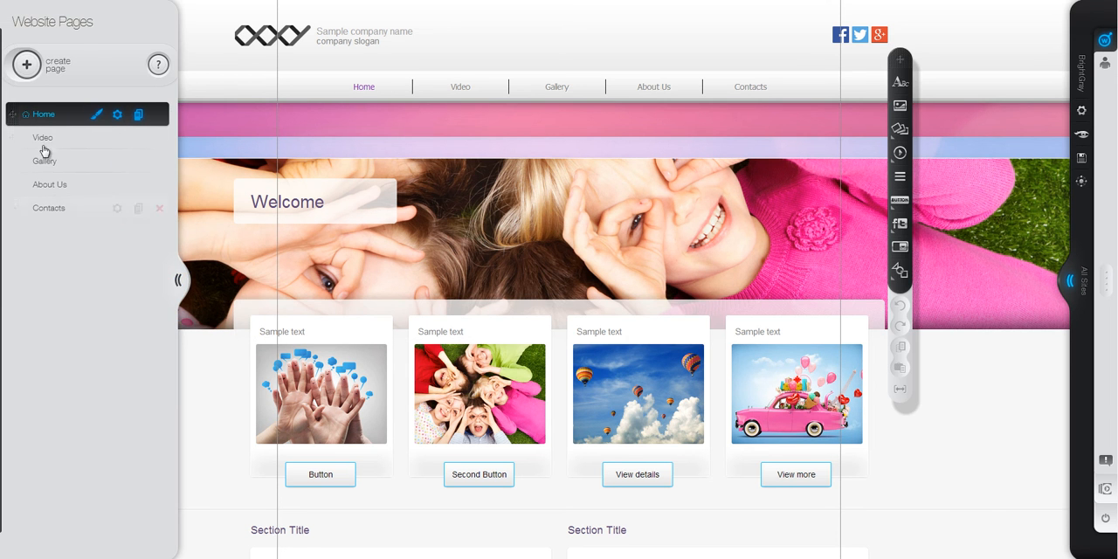
Step: Open BrightGray's Video page and review the Vimeo video's URL, autoplay and loop settings
click(42, 137)
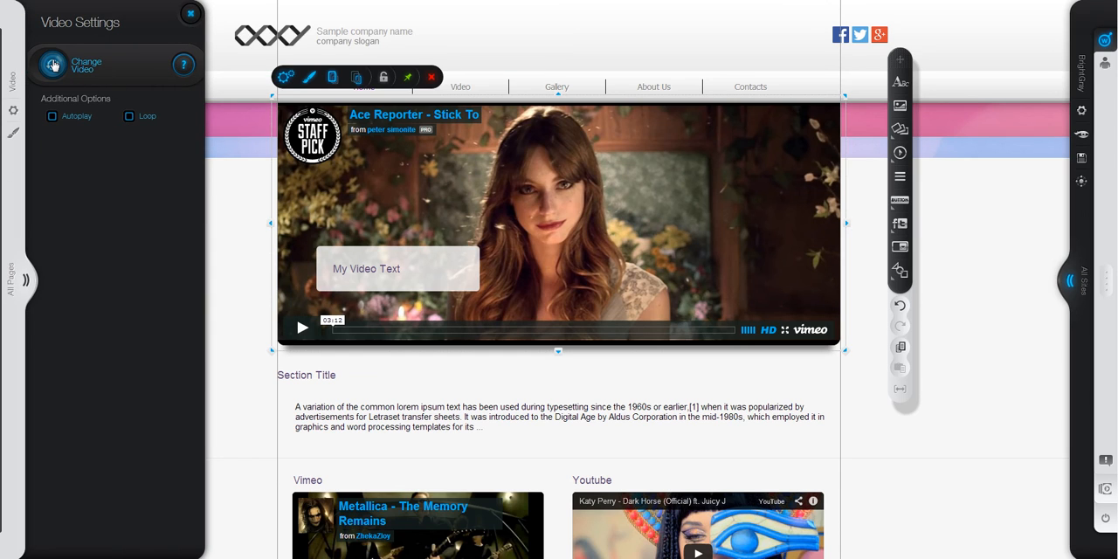
click(53, 65)
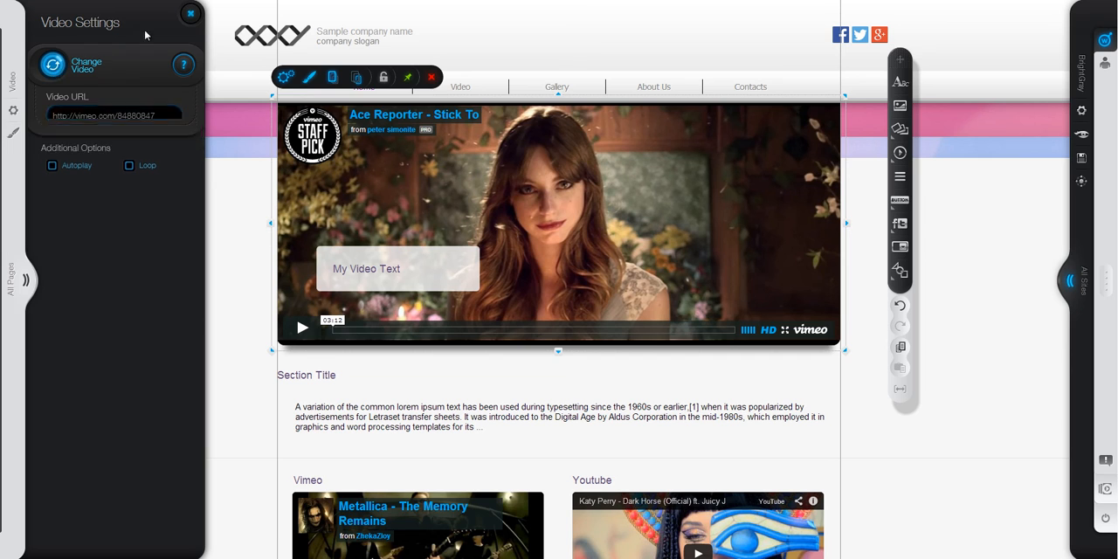
click(191, 13)
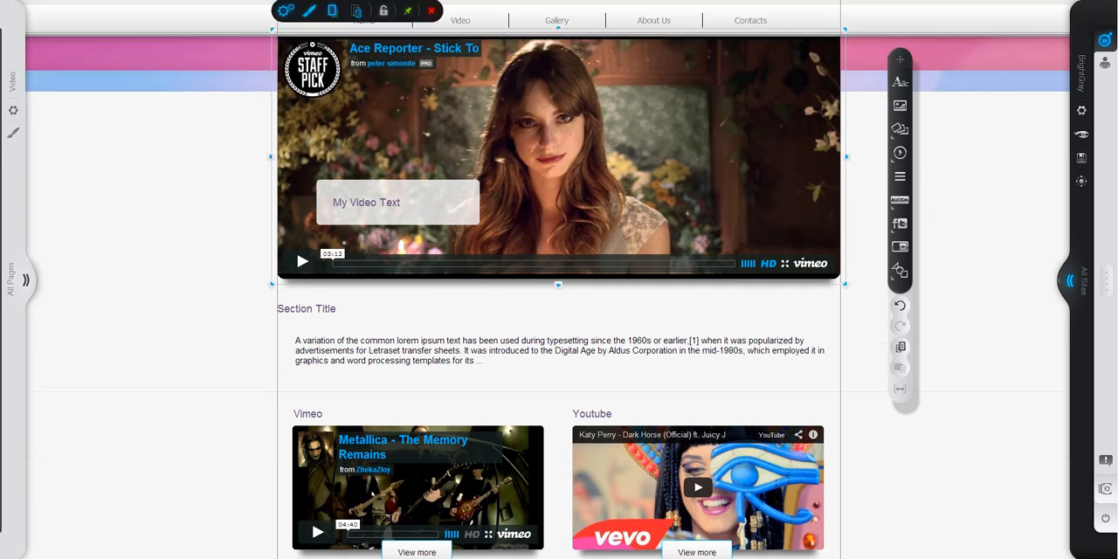
Step: Copy the Metallica Vimeo video over the Katy Perry YouTube slot
scroll(down, 3)
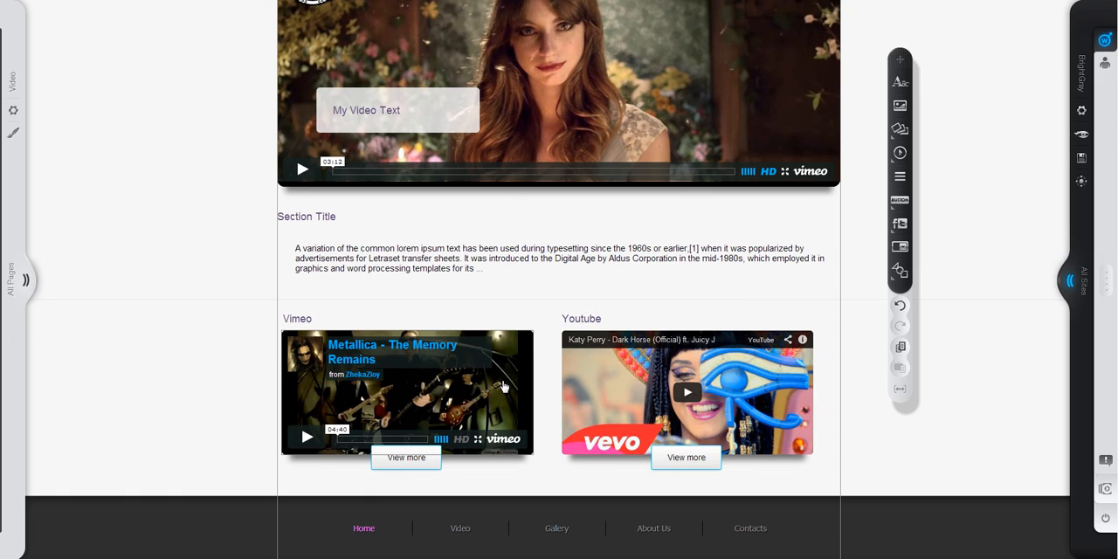
click(406, 392)
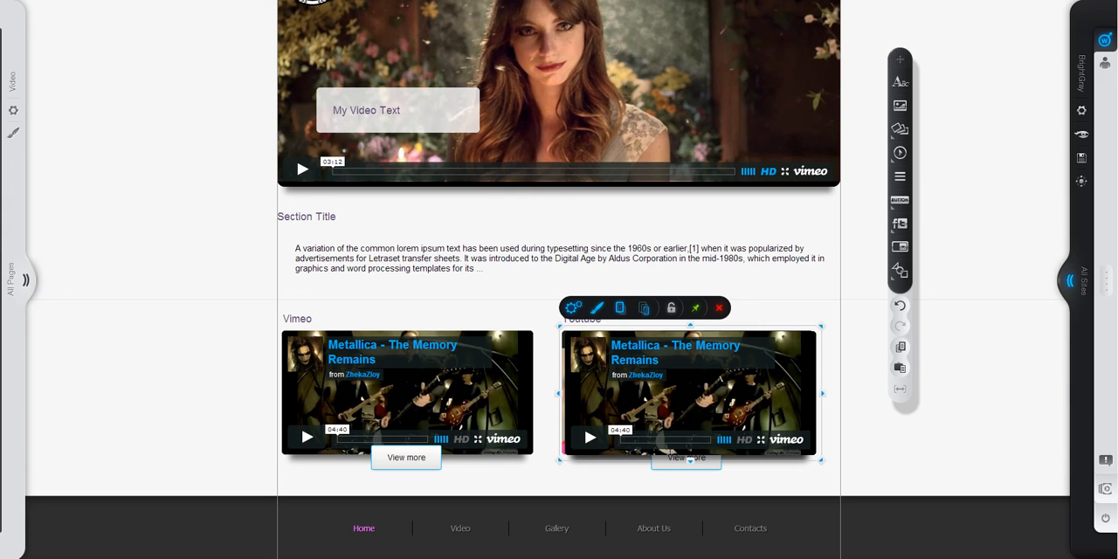
scroll(up, 3)
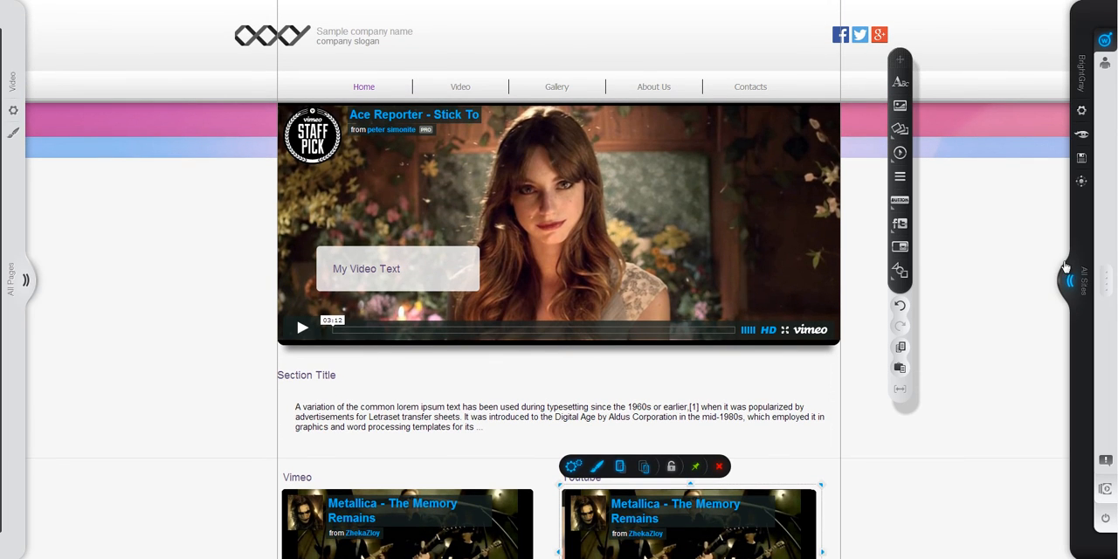